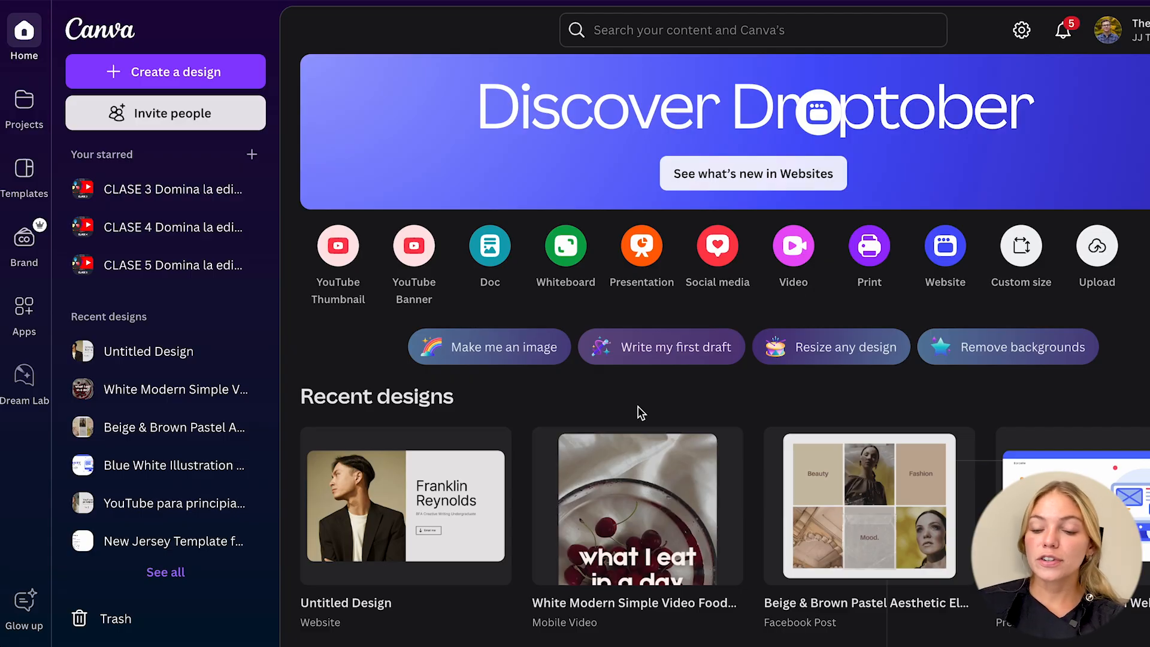
Search your designs for 'presentation' and open the Blue White Illustration Website Launch Plan design
click(175, 465)
text(presentation)
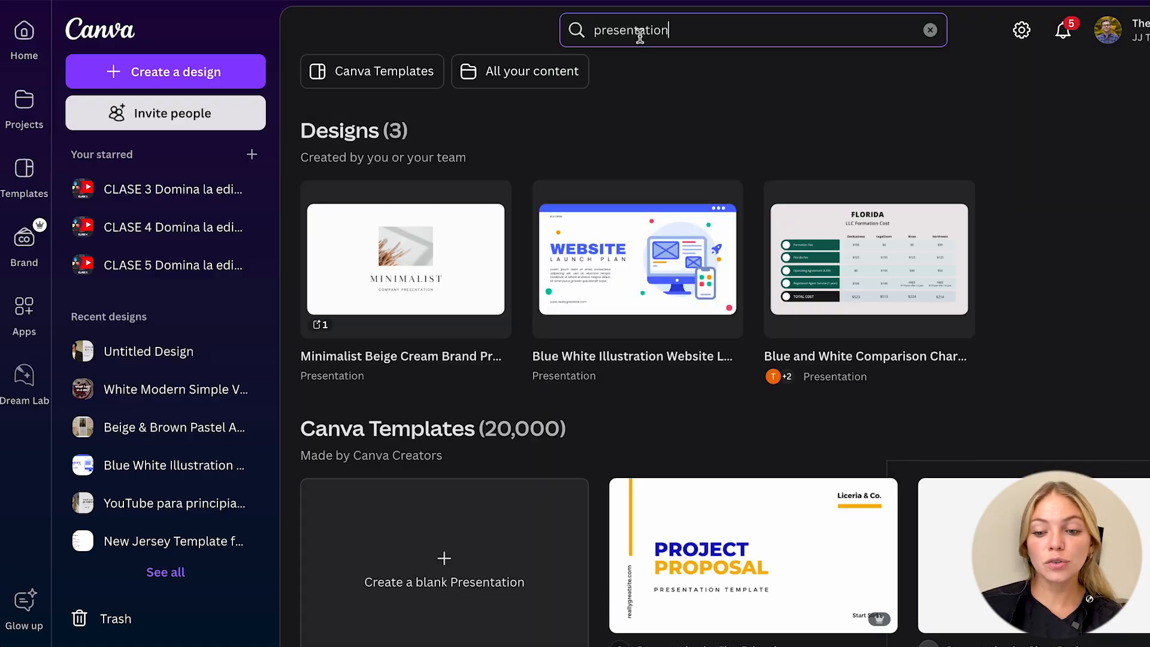
scroll(down, 3)
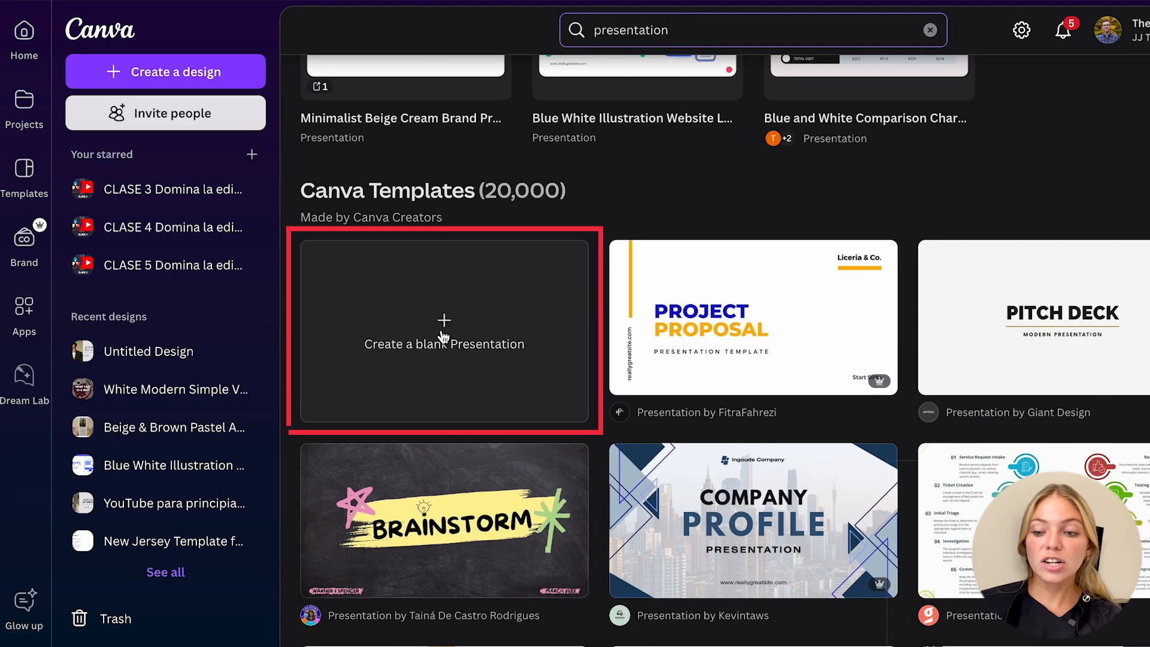
click(444, 331)
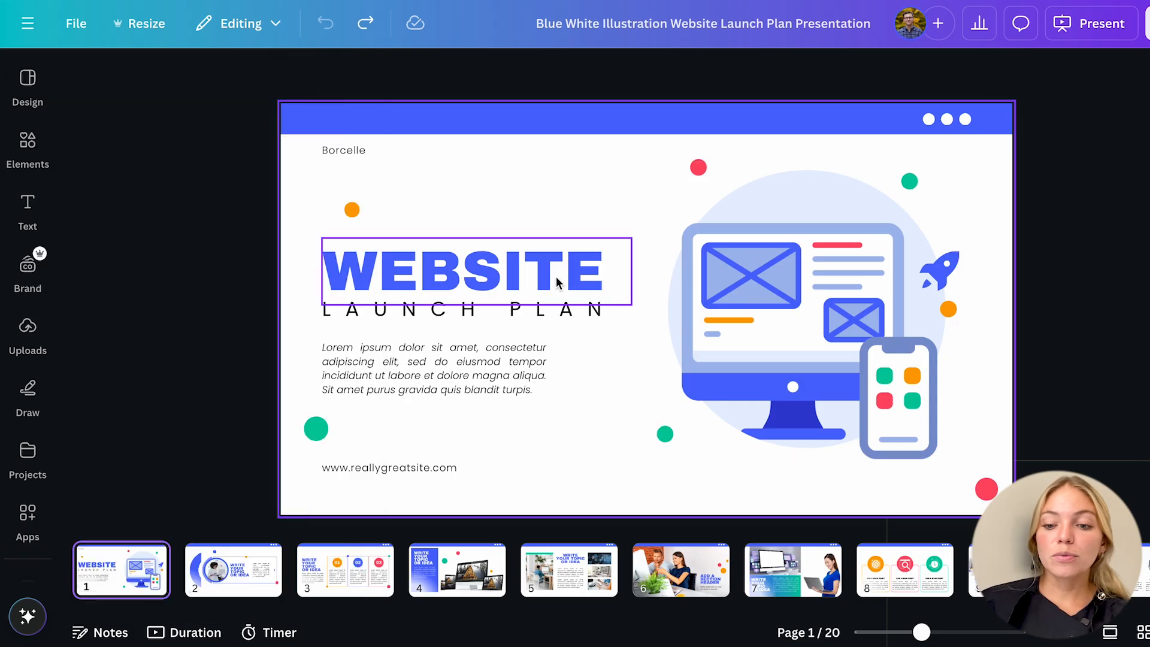
Recolour the WEBSITE title dark navy and apply the Background highlight text effect
click(476, 272)
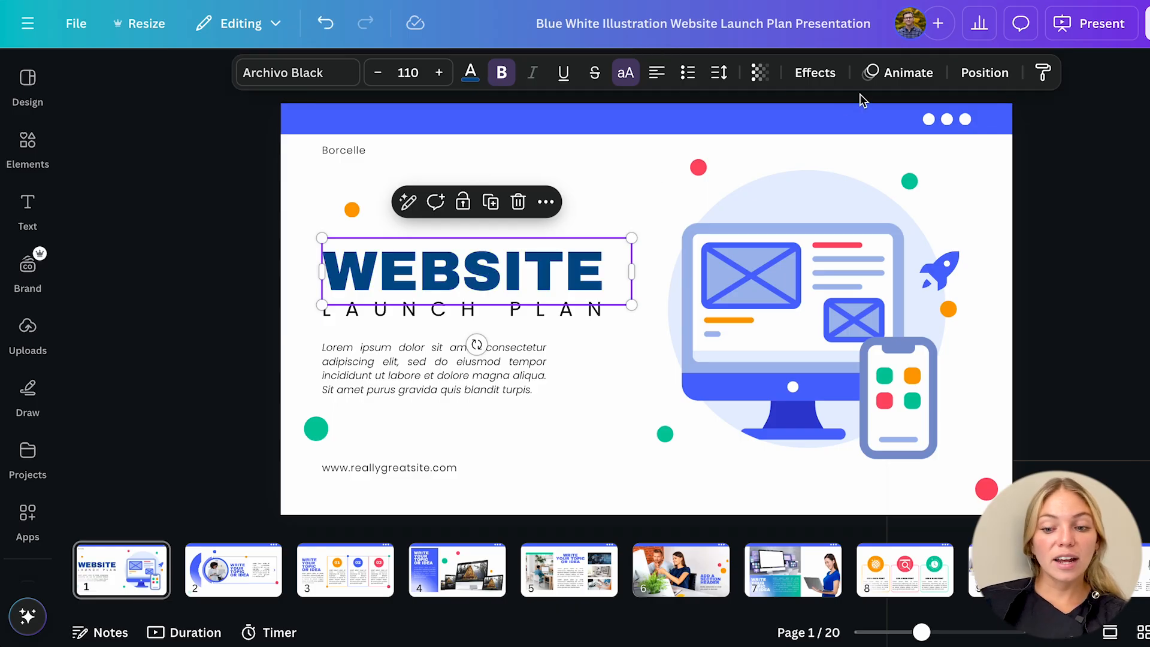
click(815, 73)
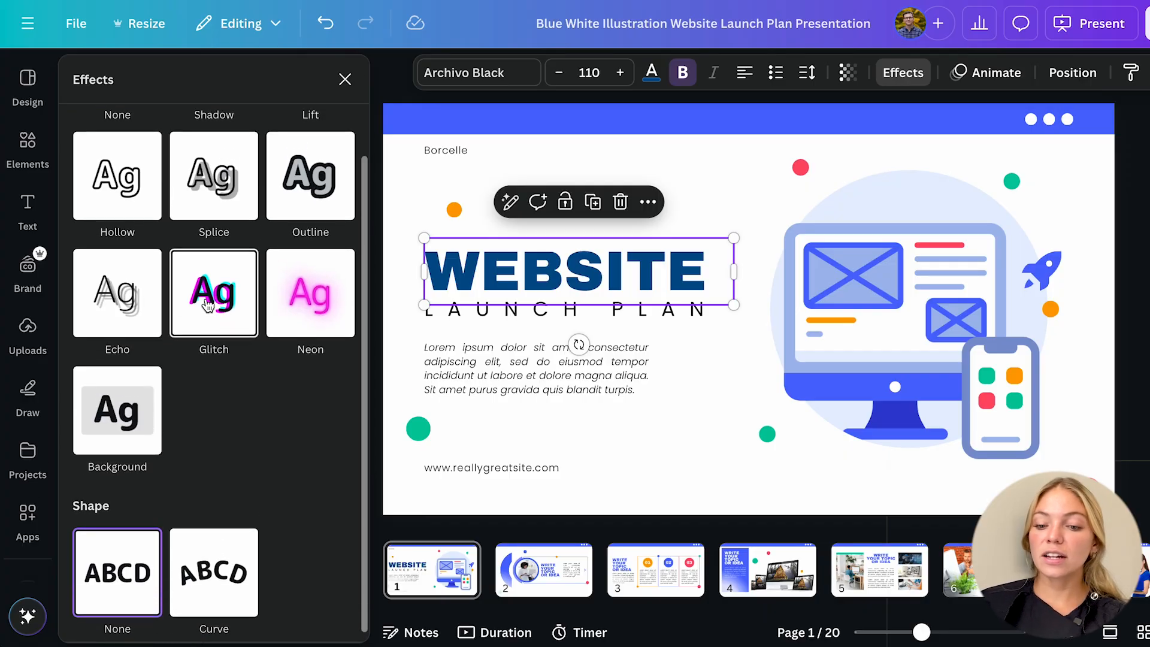
click(345, 79)
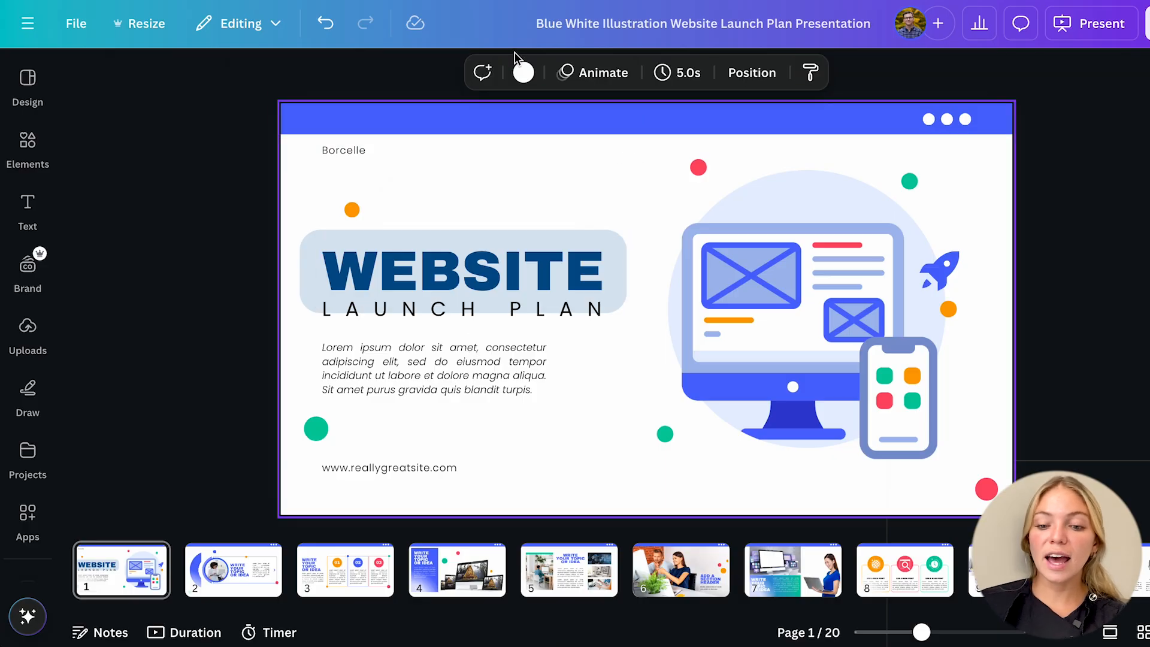
Set the cover slide background to light grey, then select the computer illustration for editing
click(524, 72)
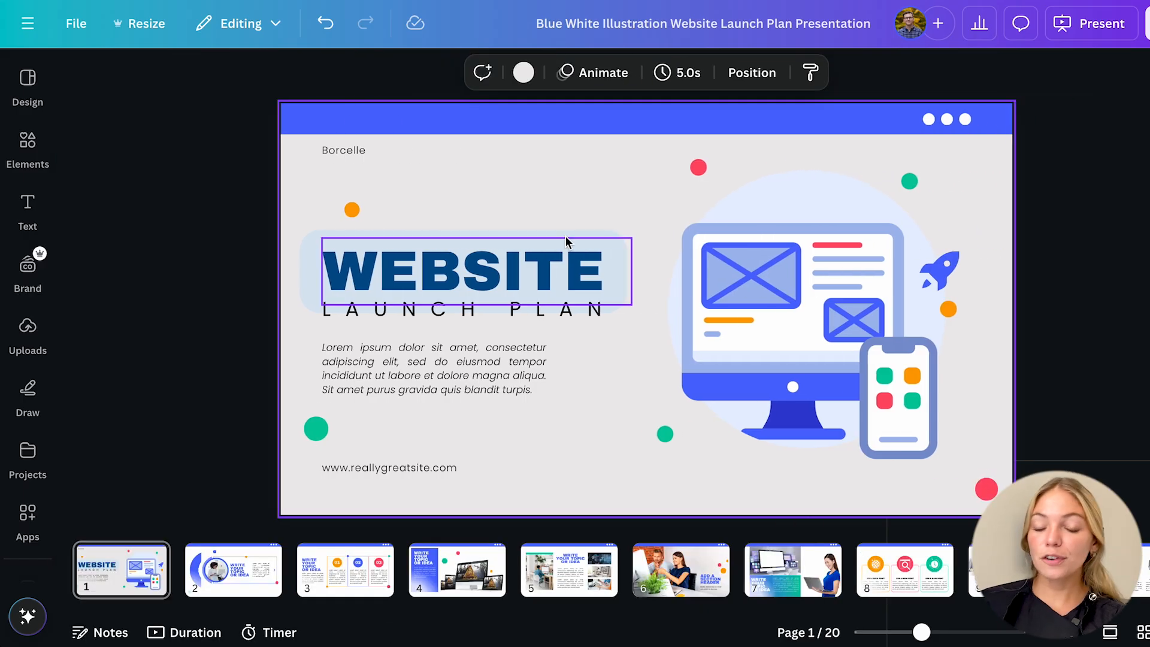
click(789, 300)
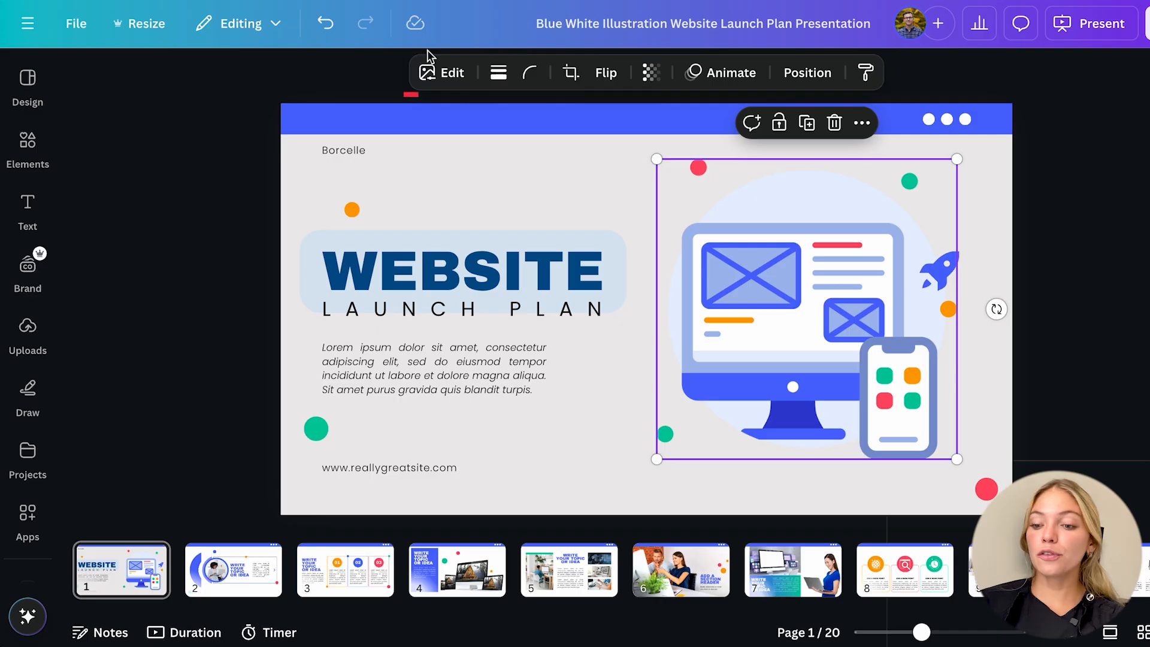
click(442, 72)
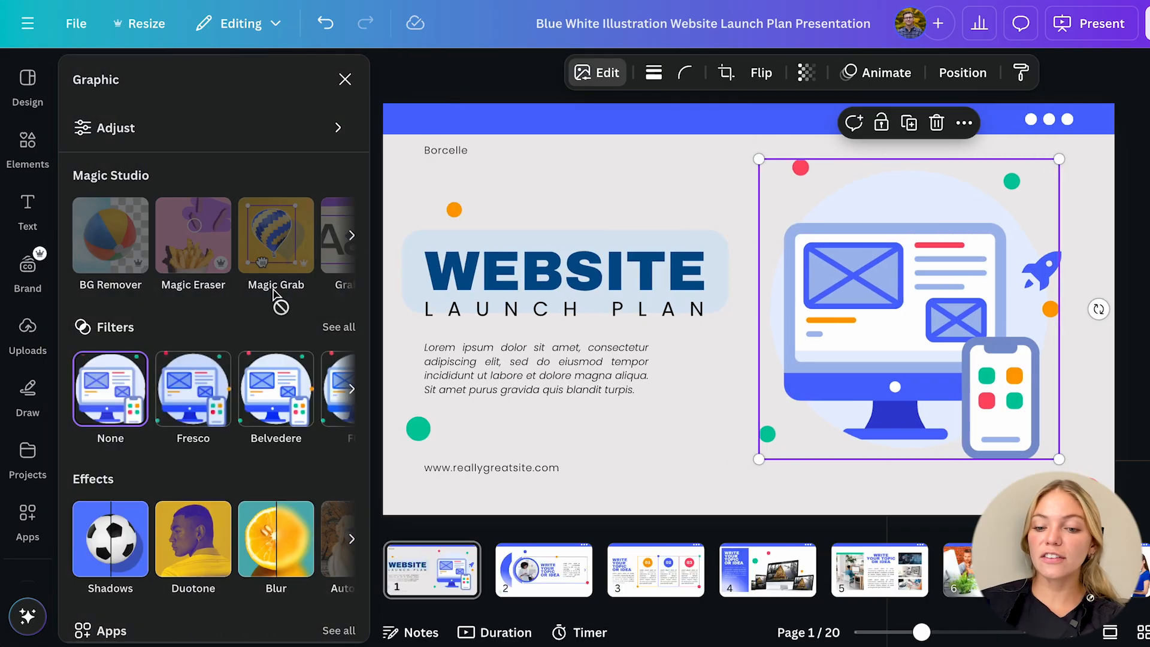
scroll(down, 3)
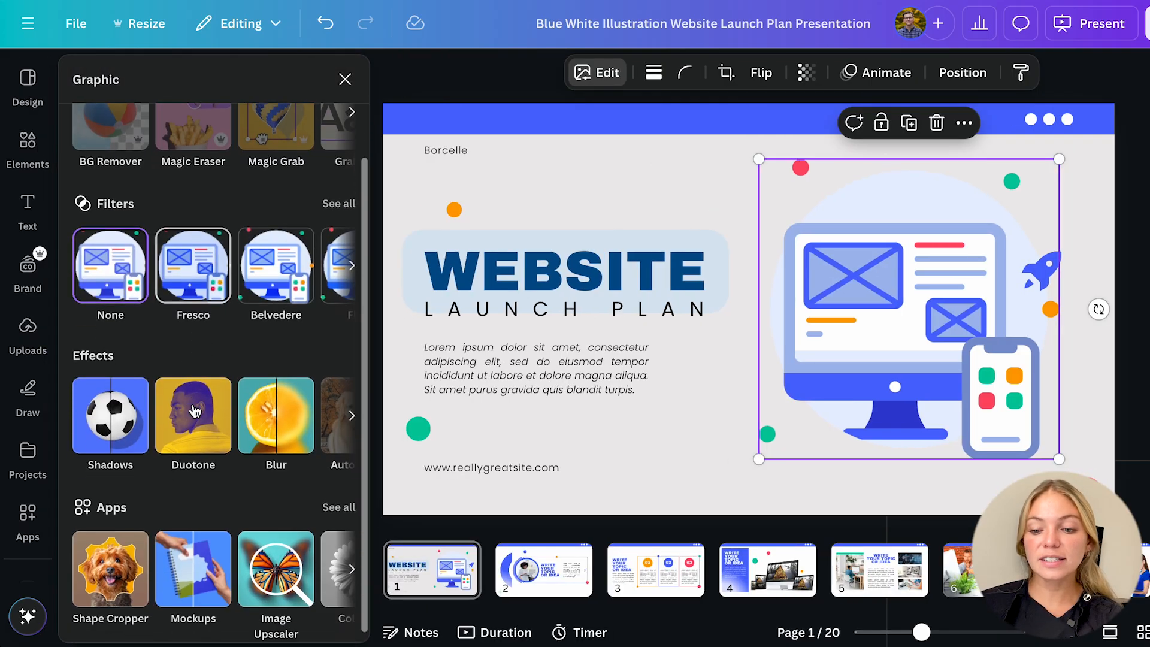
click(345, 79)
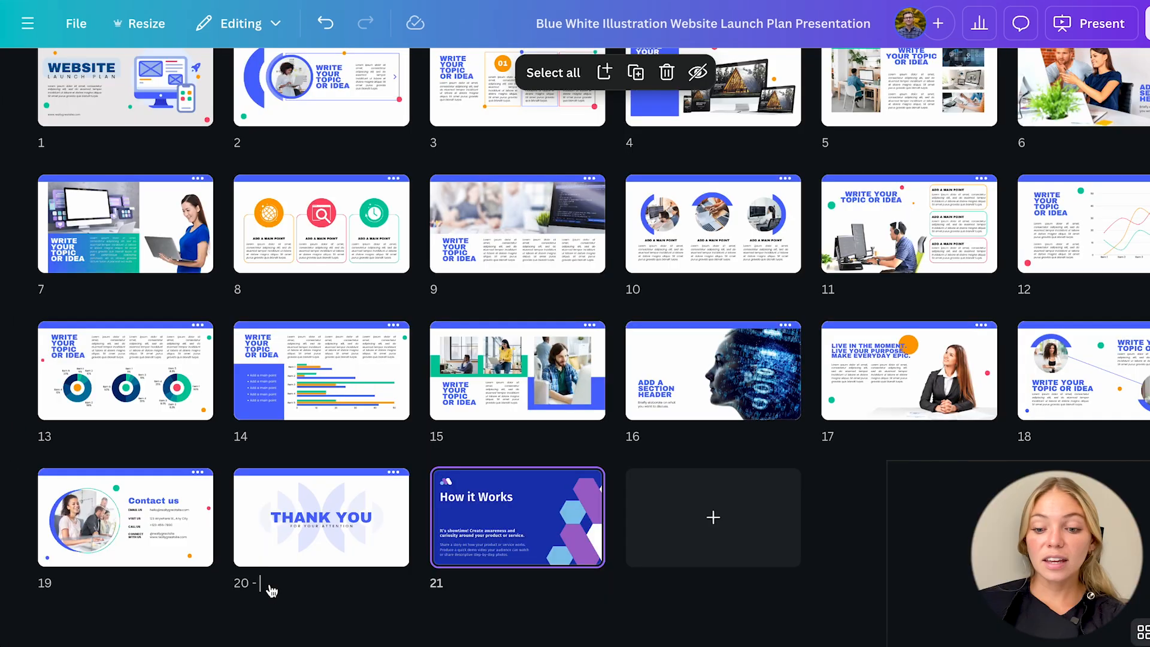
Retitle the page 'Thank' in grid view and return to editing the cover slide
text(Thank)
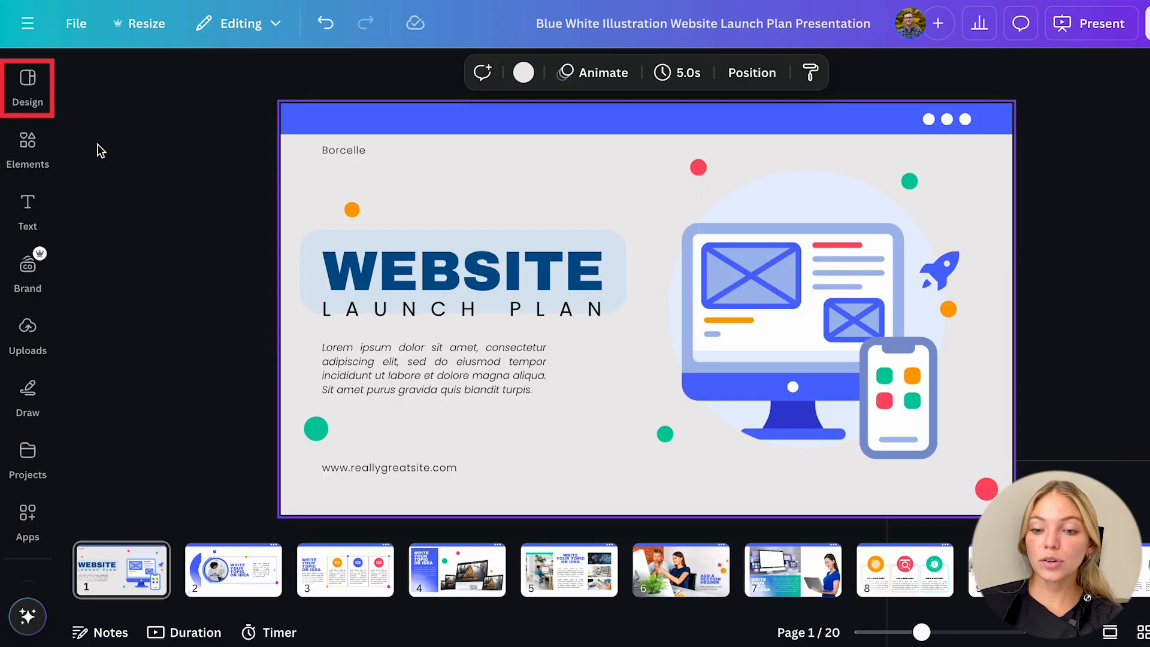
Browse the Design templates panel, preview a template's pages and return to the full list
click(27, 86)
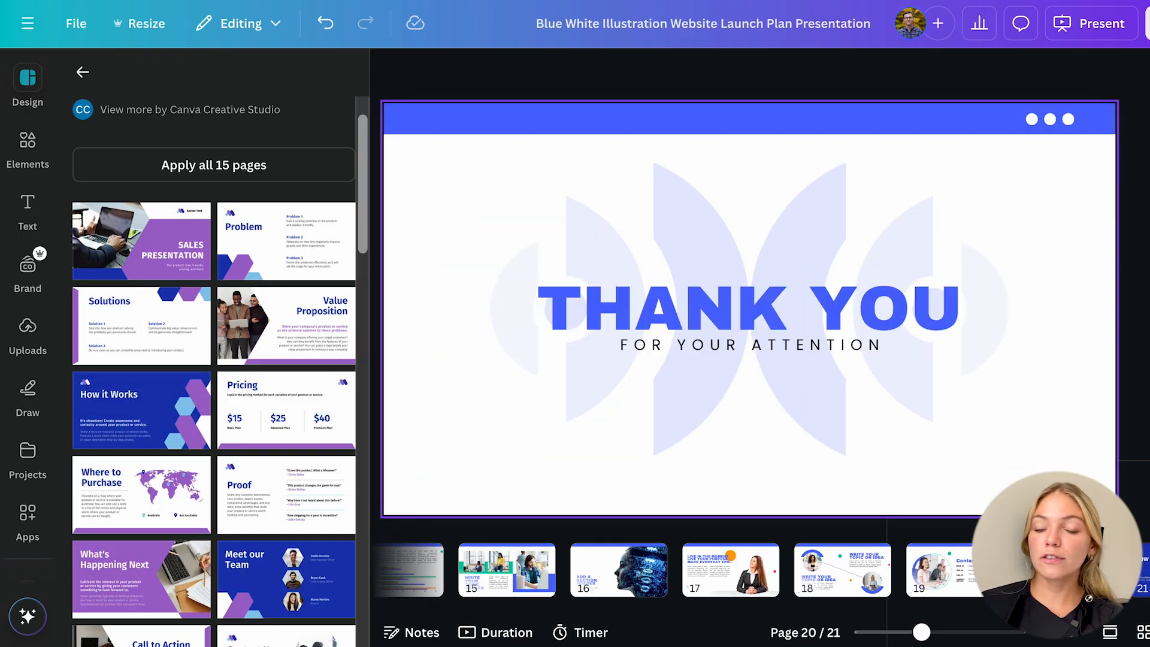
click(28, 84)
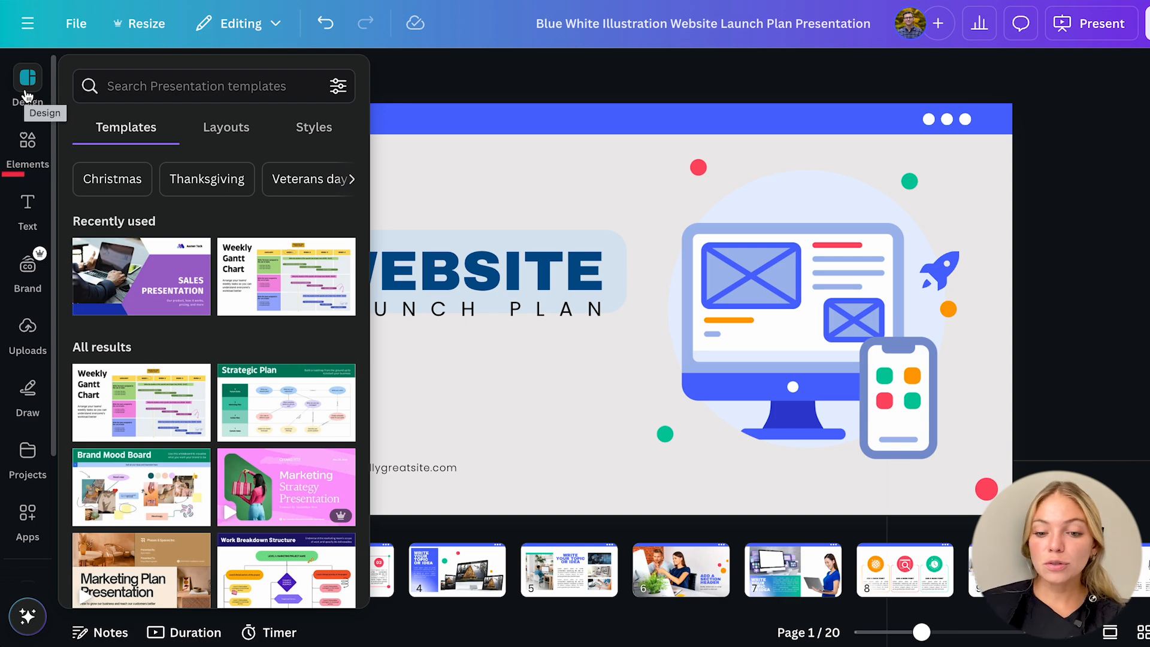
Add a blue clock graphic beneath LAUNCH PLAN from Elements and look up frame elements
click(28, 146)
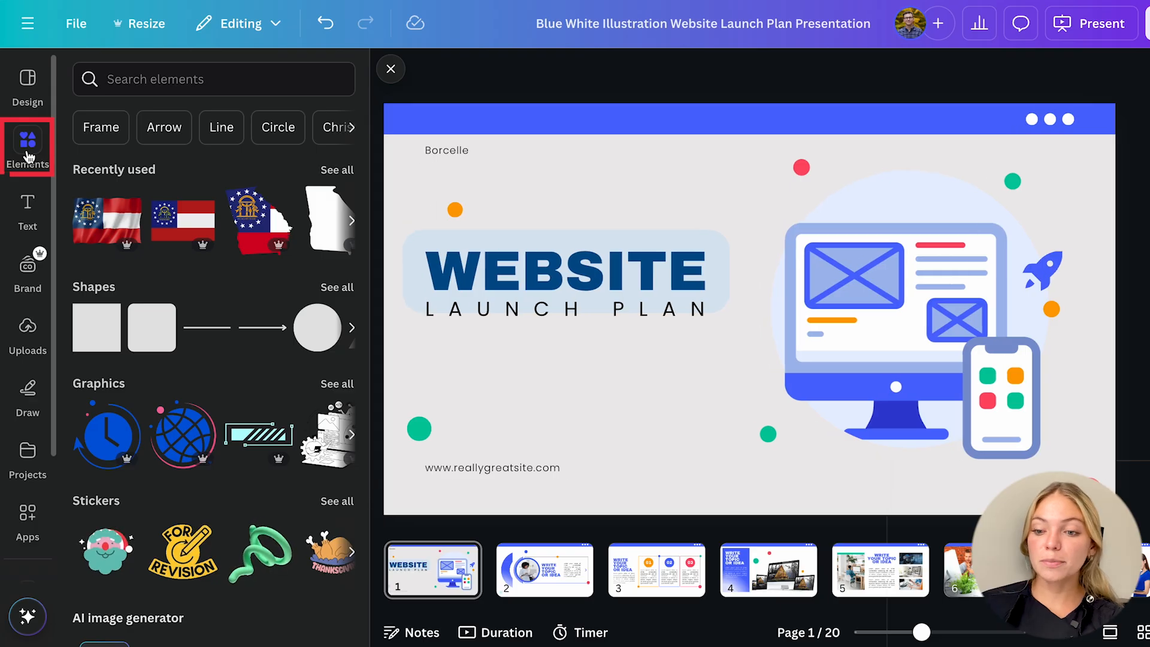
mouse_move(182, 435)
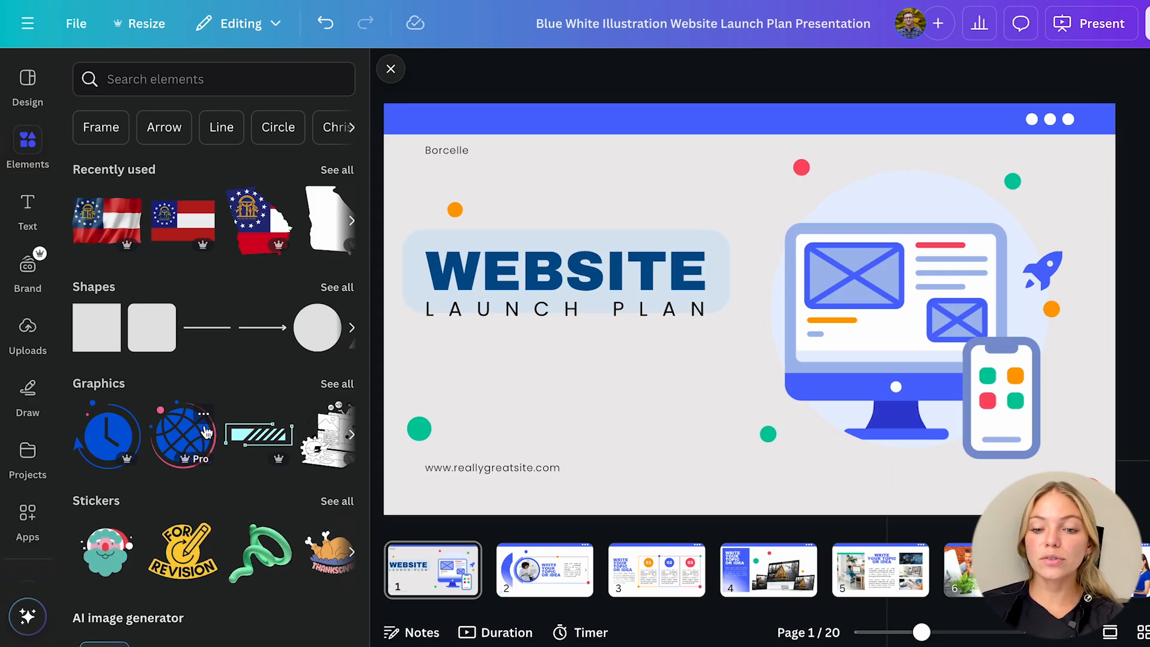
scroll(down, 3)
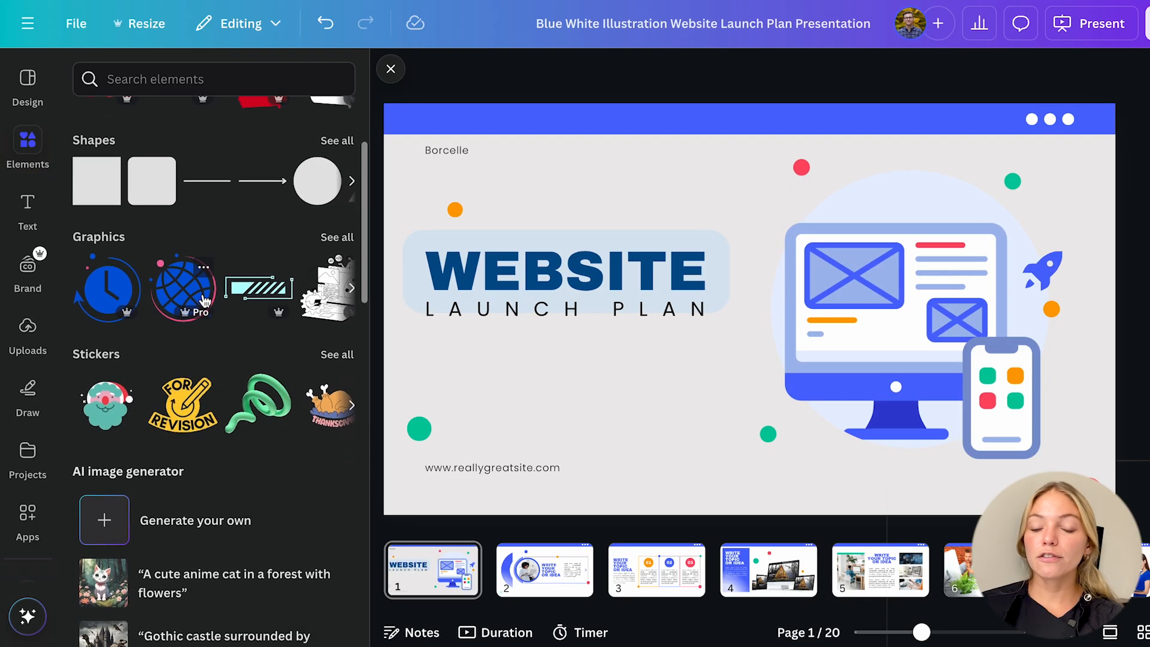
scroll(down, 3)
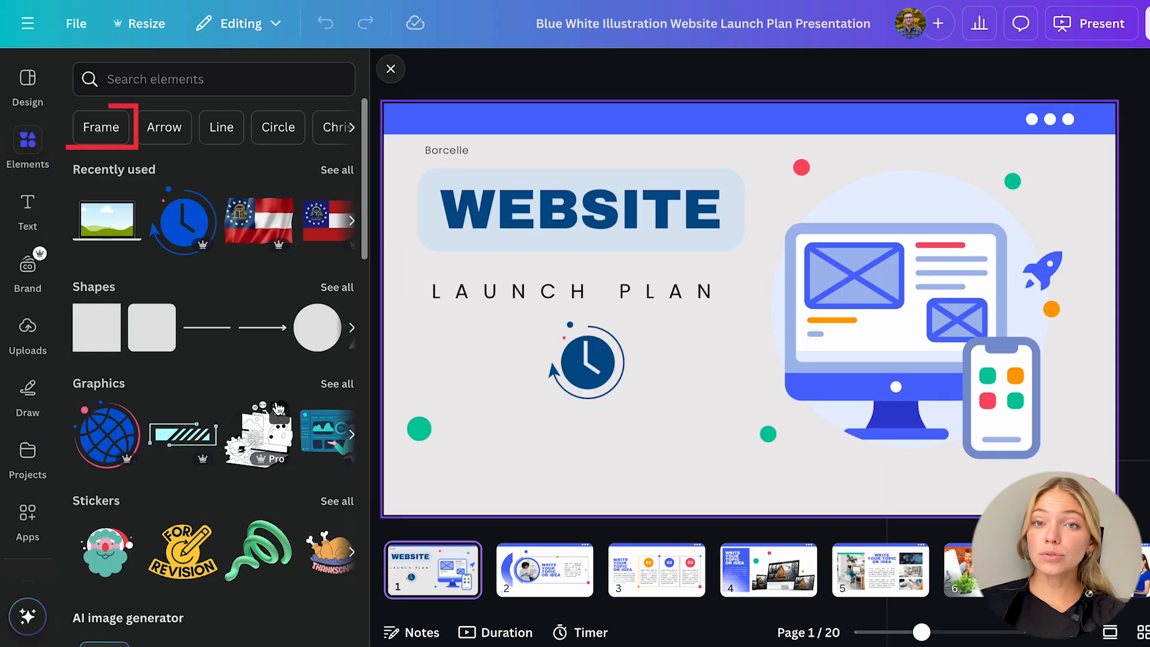
click(100, 127)
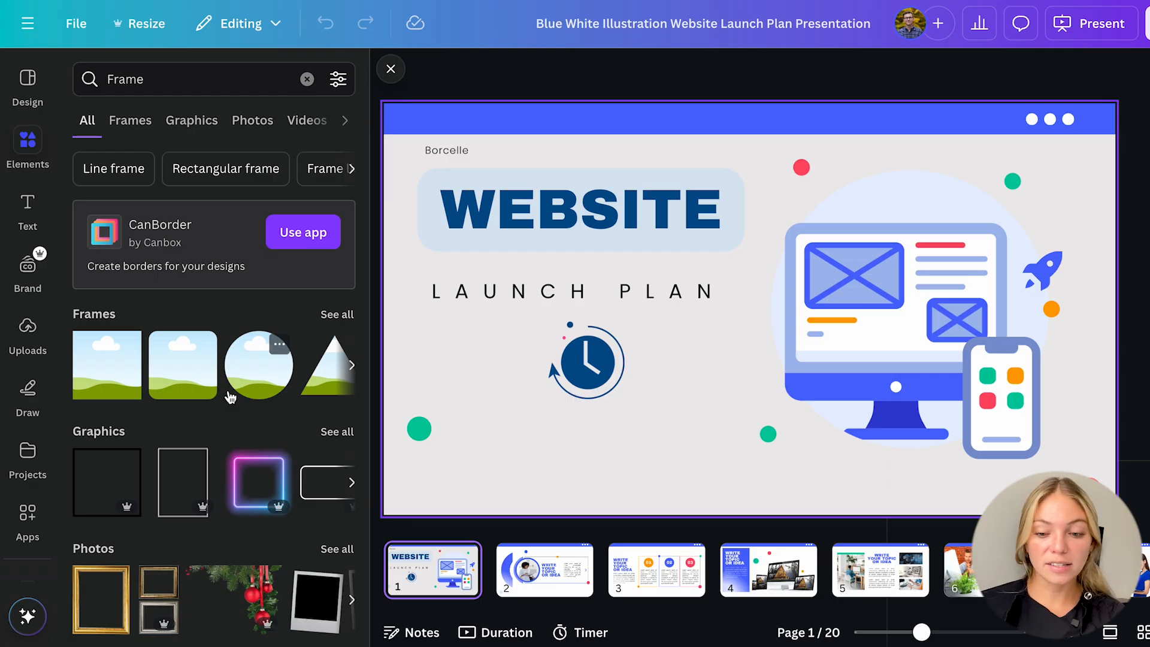
Try a circle frame on the slide, then cancel it leaving only the clock graphic
click(259, 364)
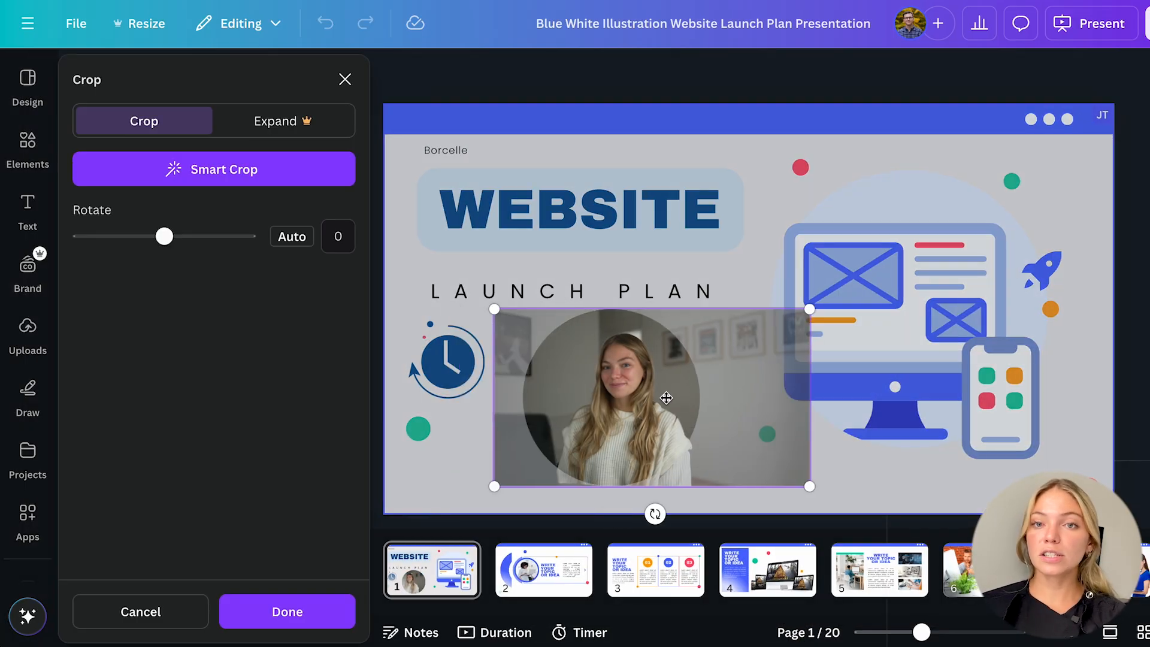
click(287, 611)
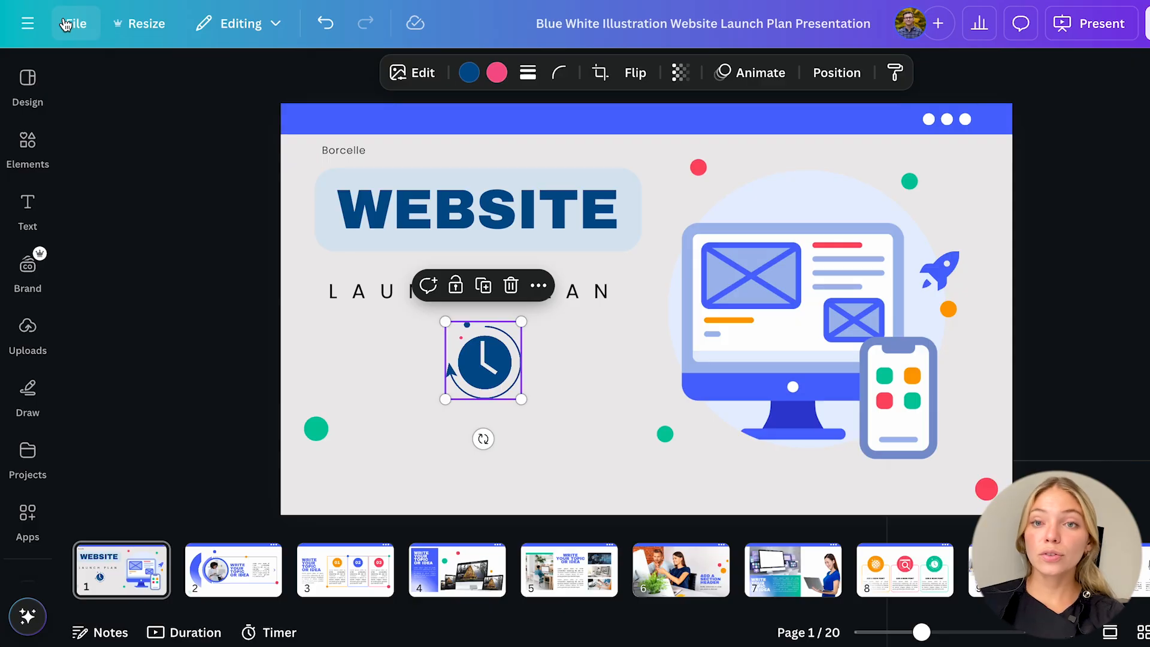
Show rulers via File view settings and search Elements for 'computer' to add a THEFIGCO laptop mockup
click(76, 23)
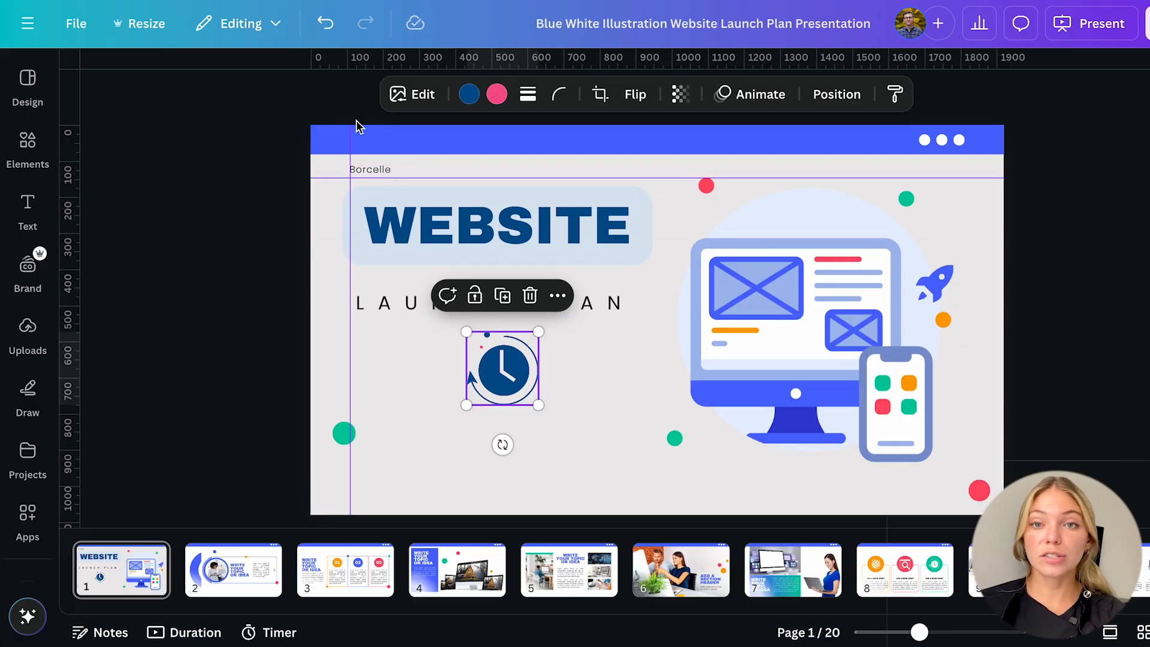
text(computer)
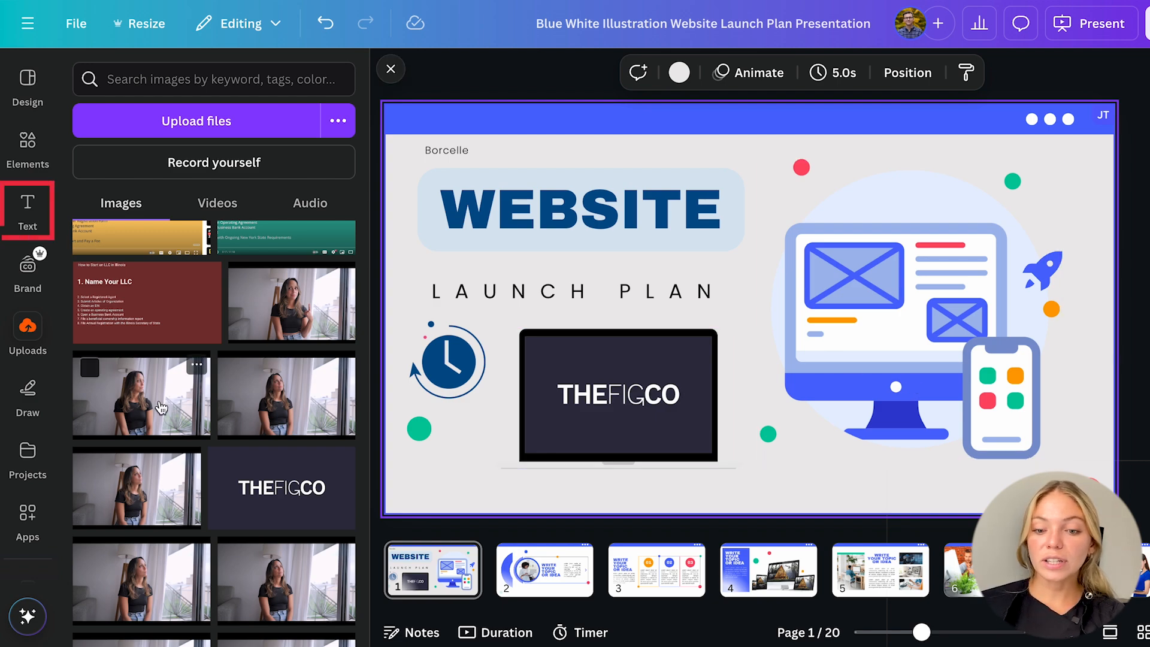
Add a subheading text box from the Text panel, narrow it, then remove it again
click(27, 211)
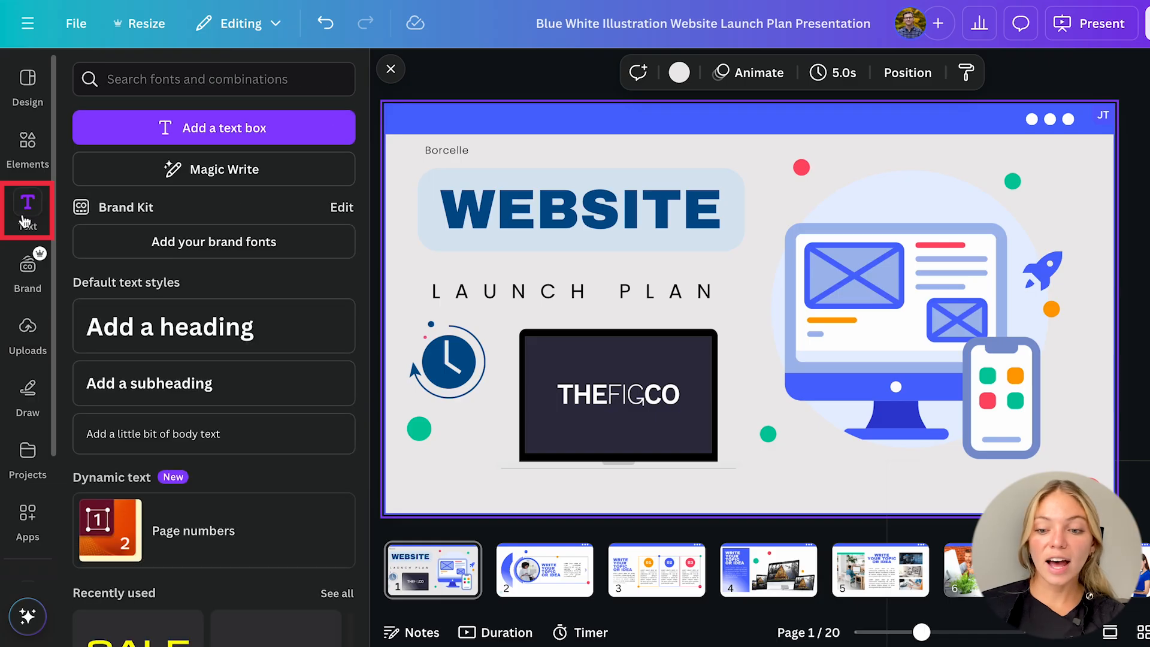
scroll(down, 3)
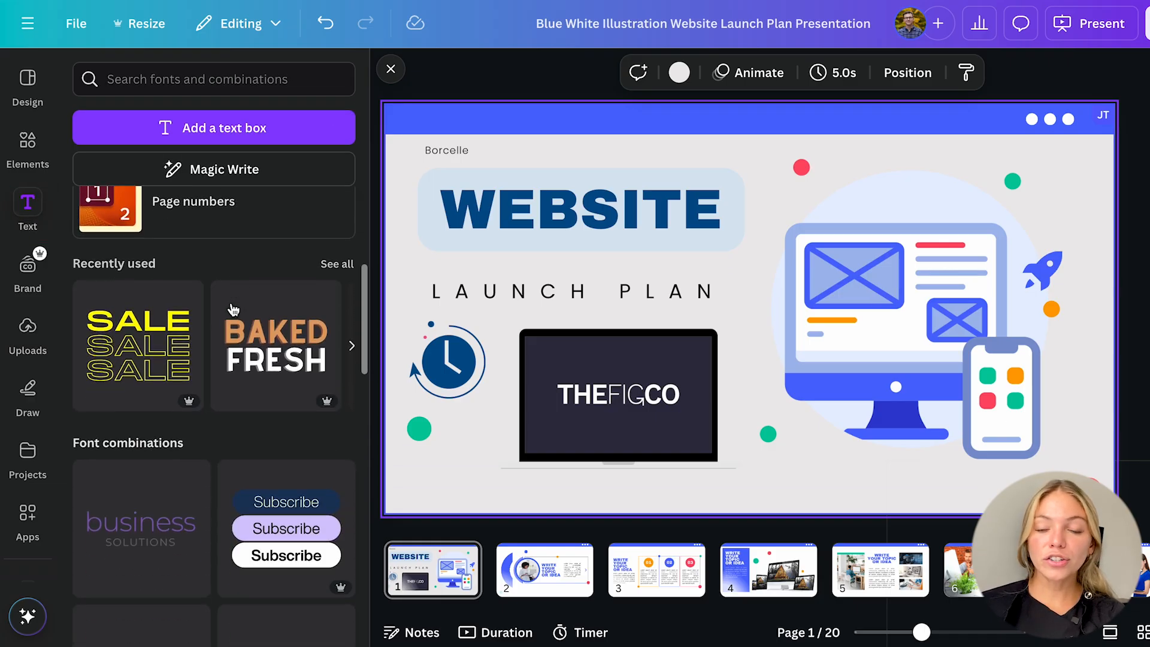
click(213, 384)
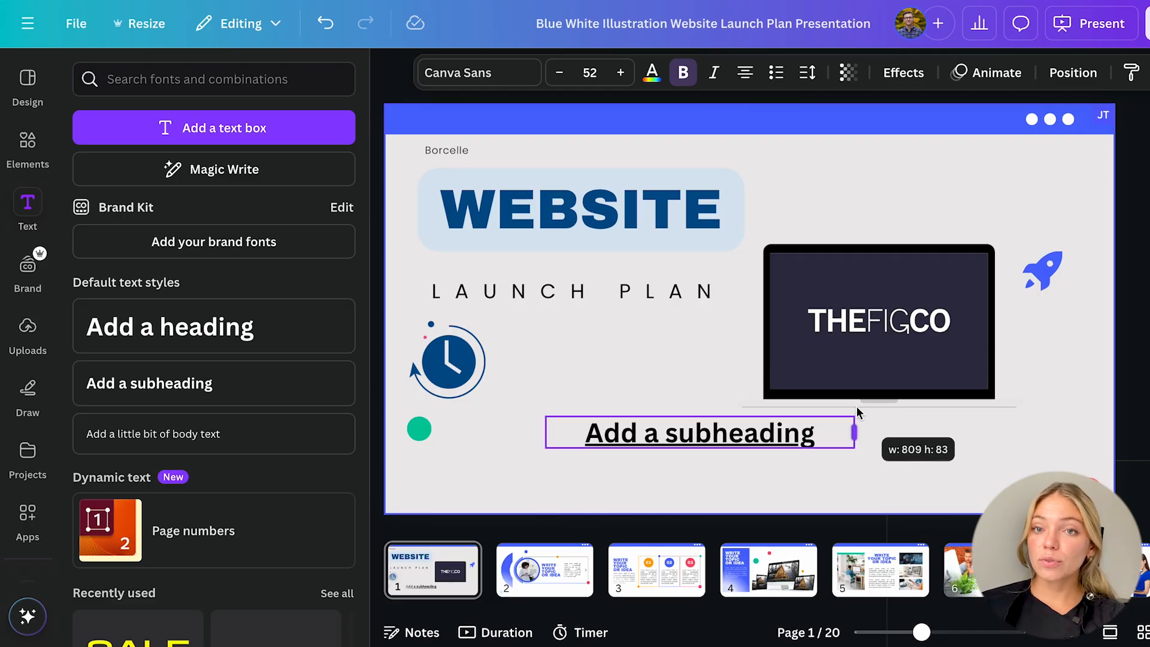
drag(853, 433, 729, 439)
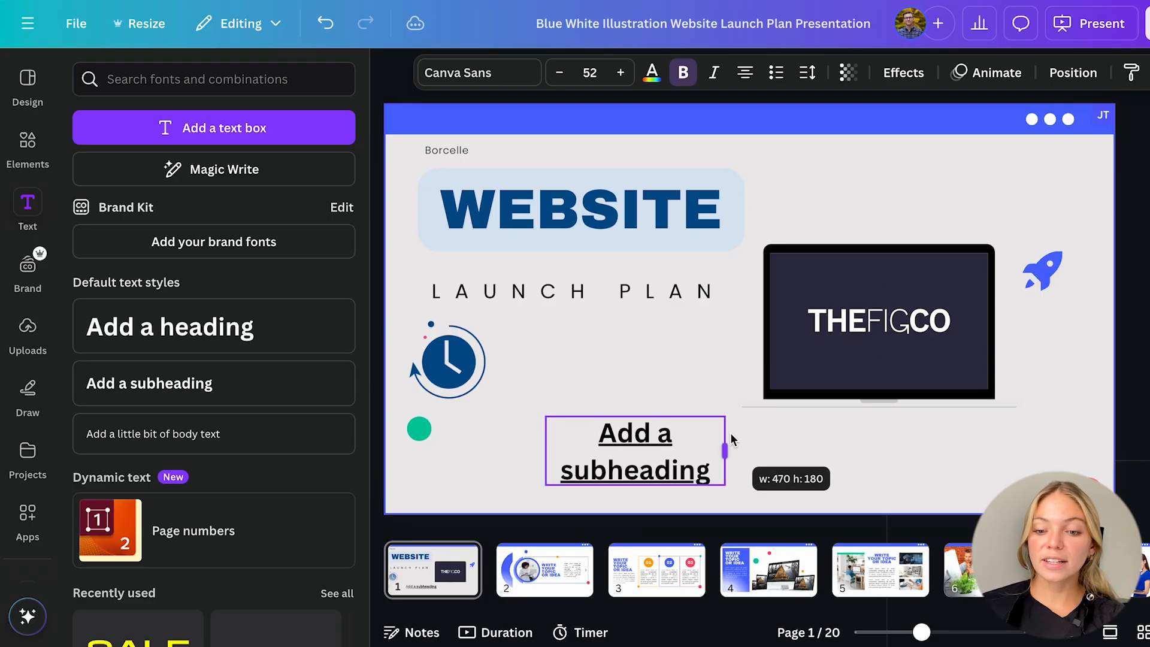
click(878, 322)
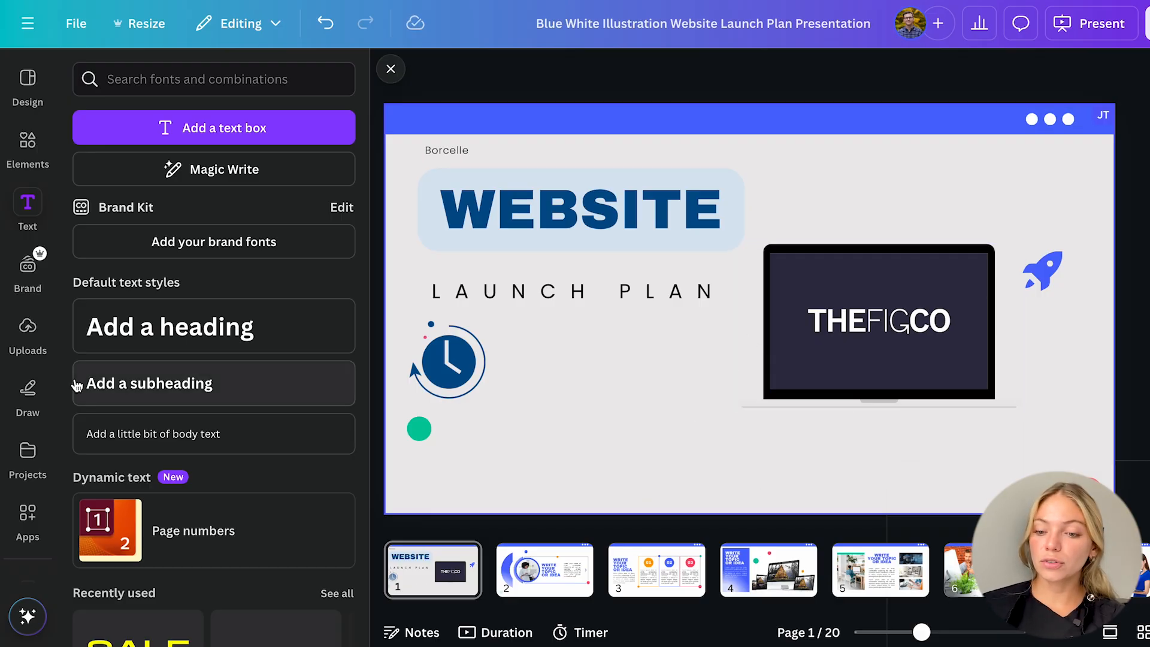
mouse_move(27, 335)
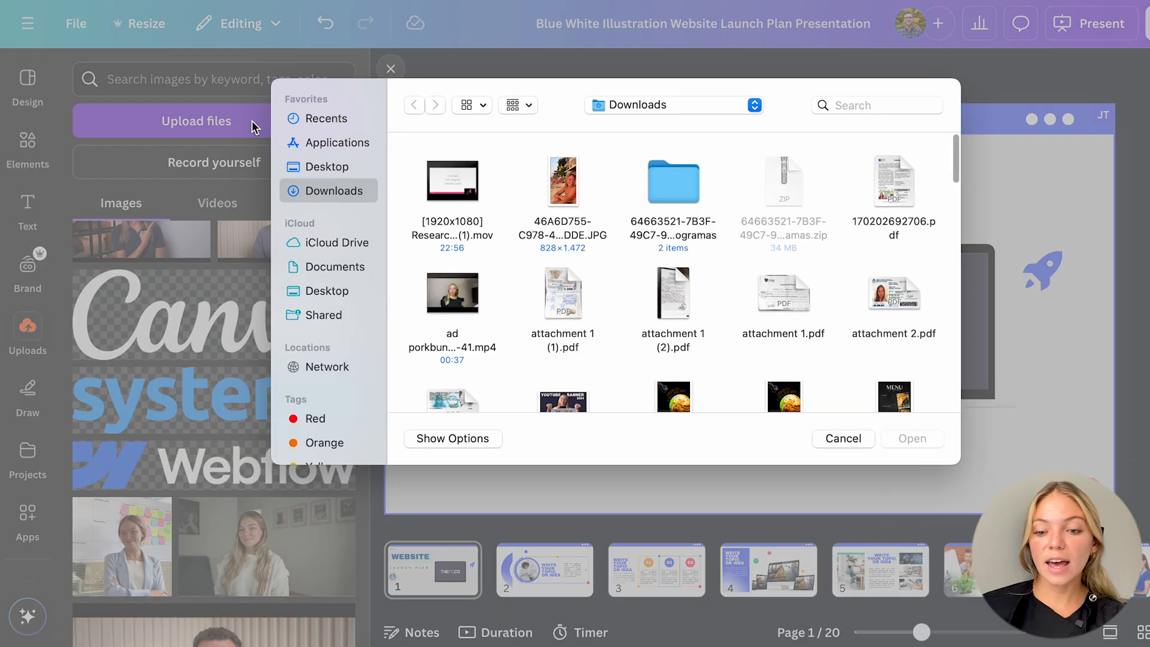
Drag the THEFIGCO thumbnail image up so it overlaps the LAUNCH PLAN title
scroll(down, 3)
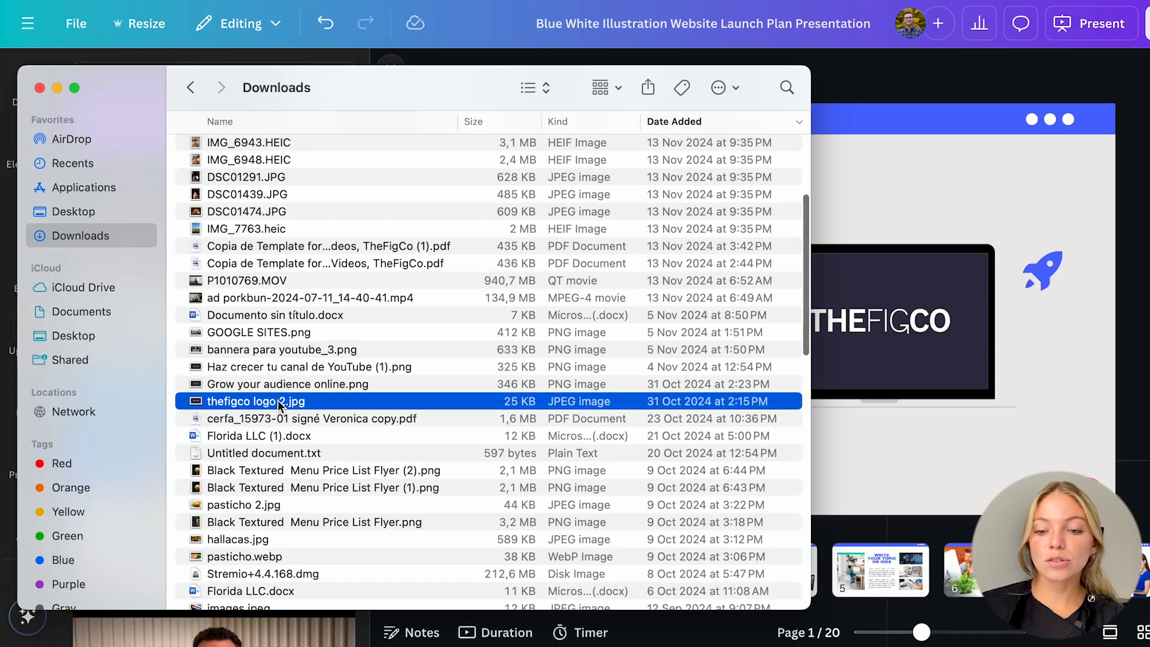
scroll(down, 3)
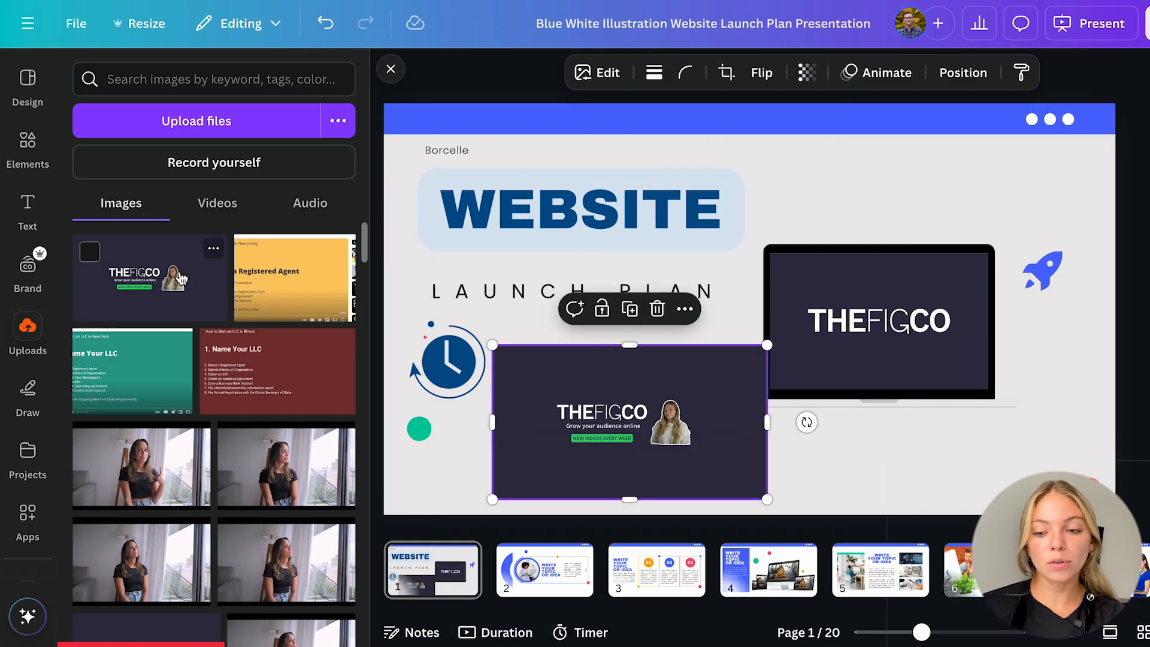
mouse_move(698, 452)
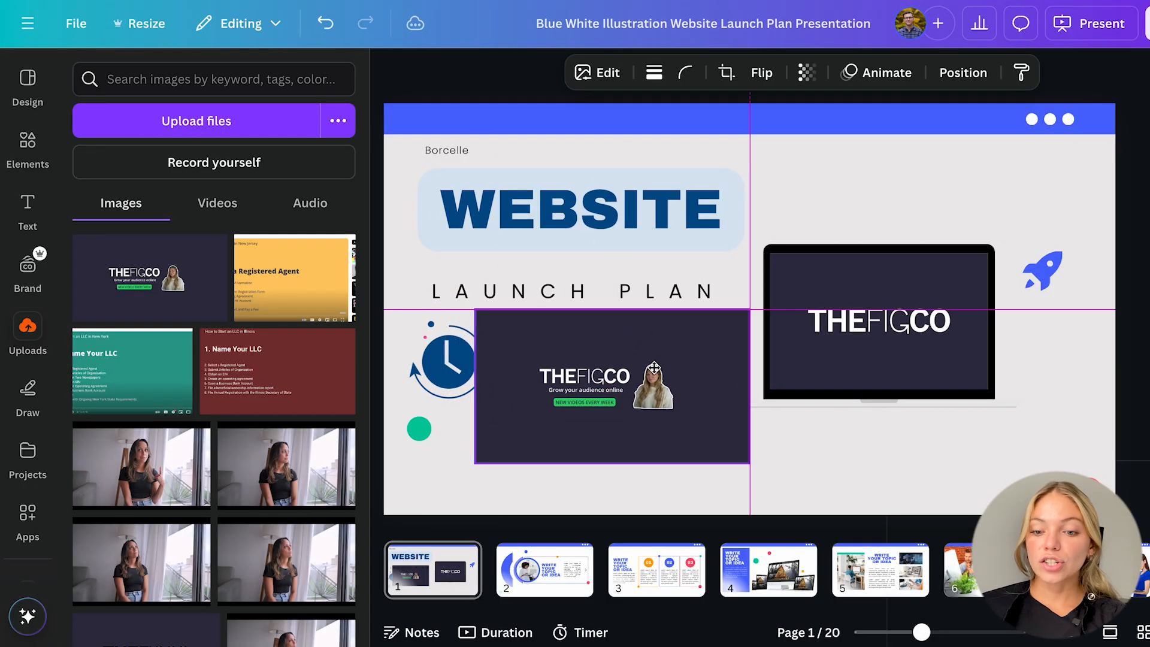
drag(612, 387, 568, 279)
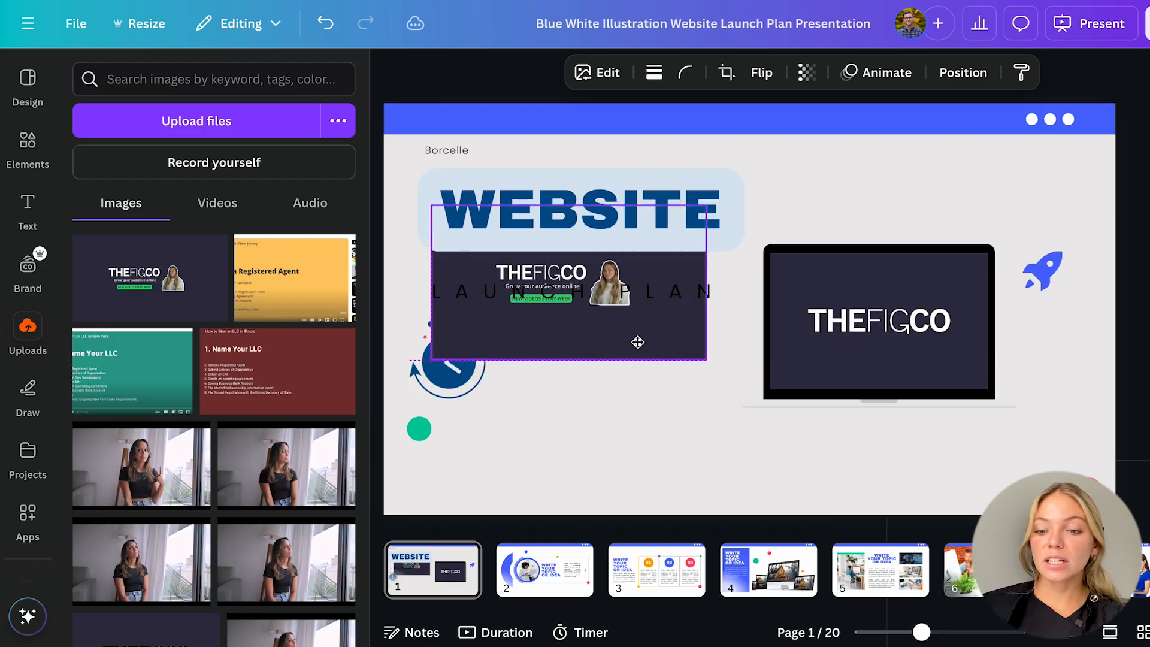
drag(639, 343, 652, 345)
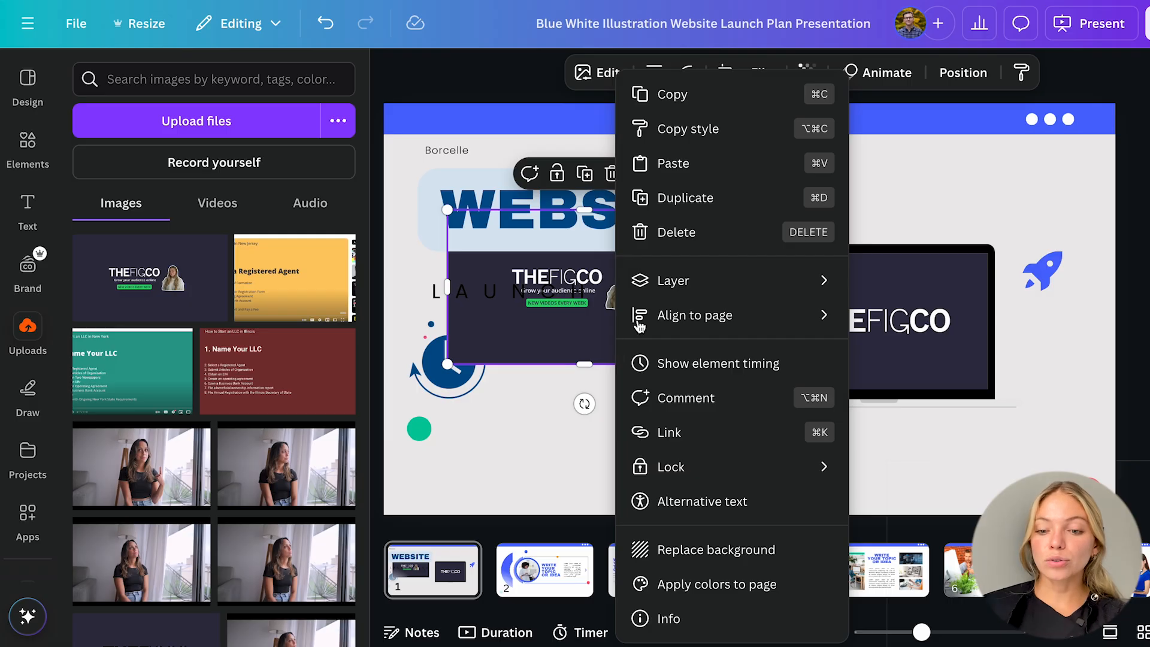
mouse_move(672, 280)
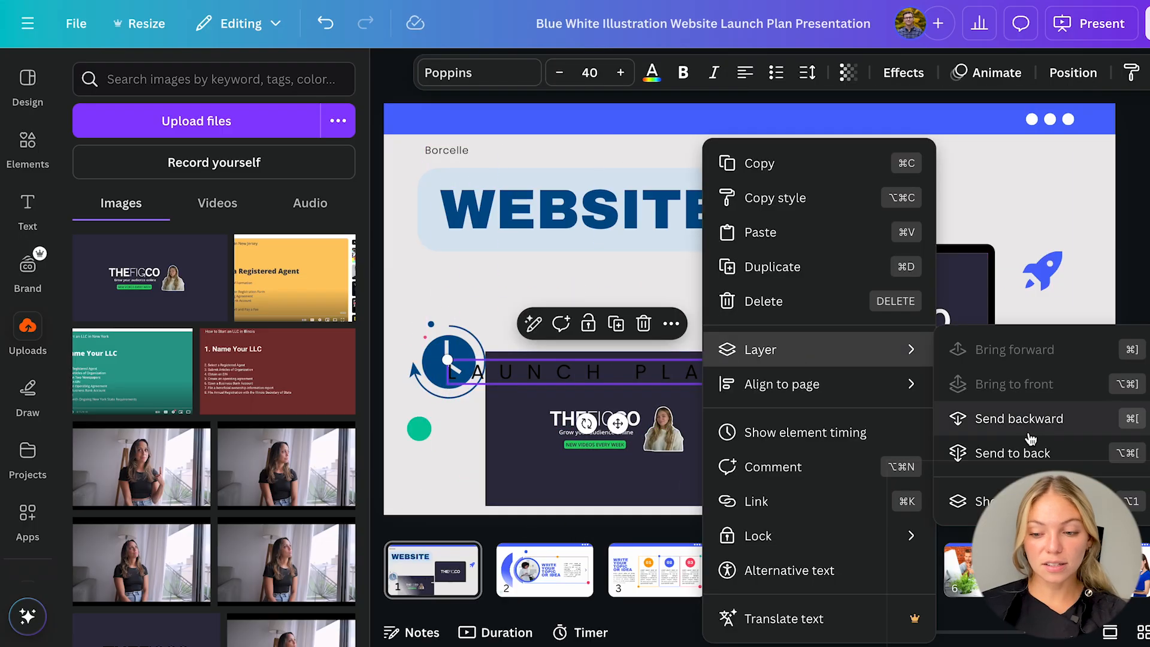
Send the THEFIGCO thumbnail one layer back so the LAUNCH PLAN title sits above it
click(28, 394)
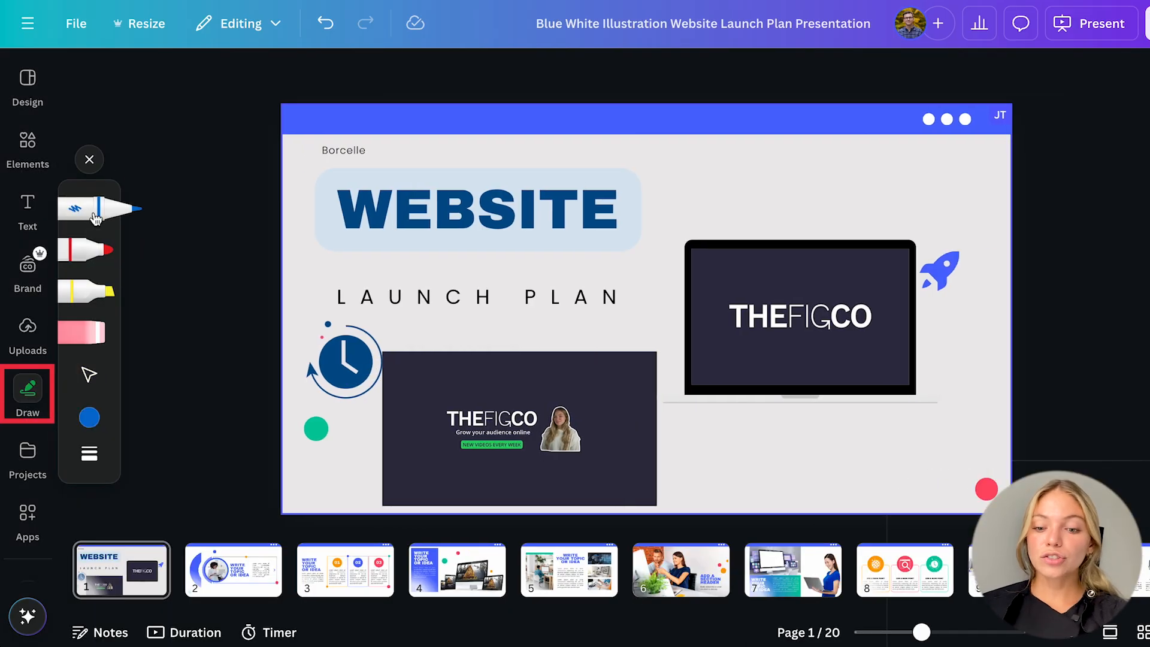
Sketch a blue spiral doodle near the slide's top right, then browse the apps library
drag(756, 158, 822, 176)
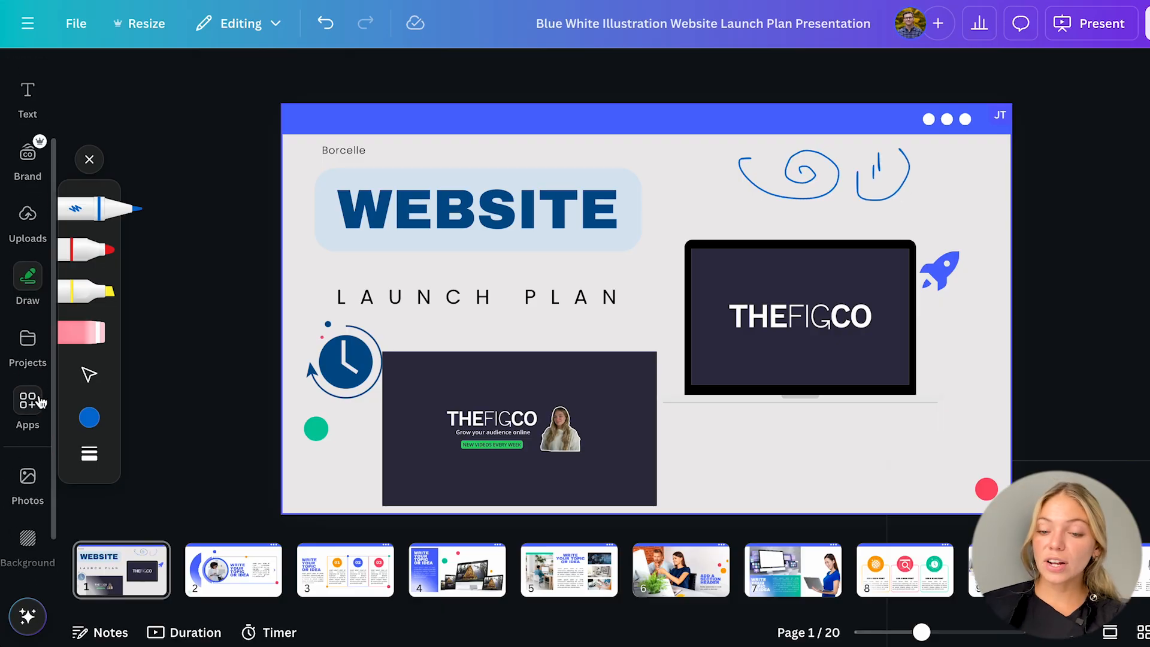
click(28, 400)
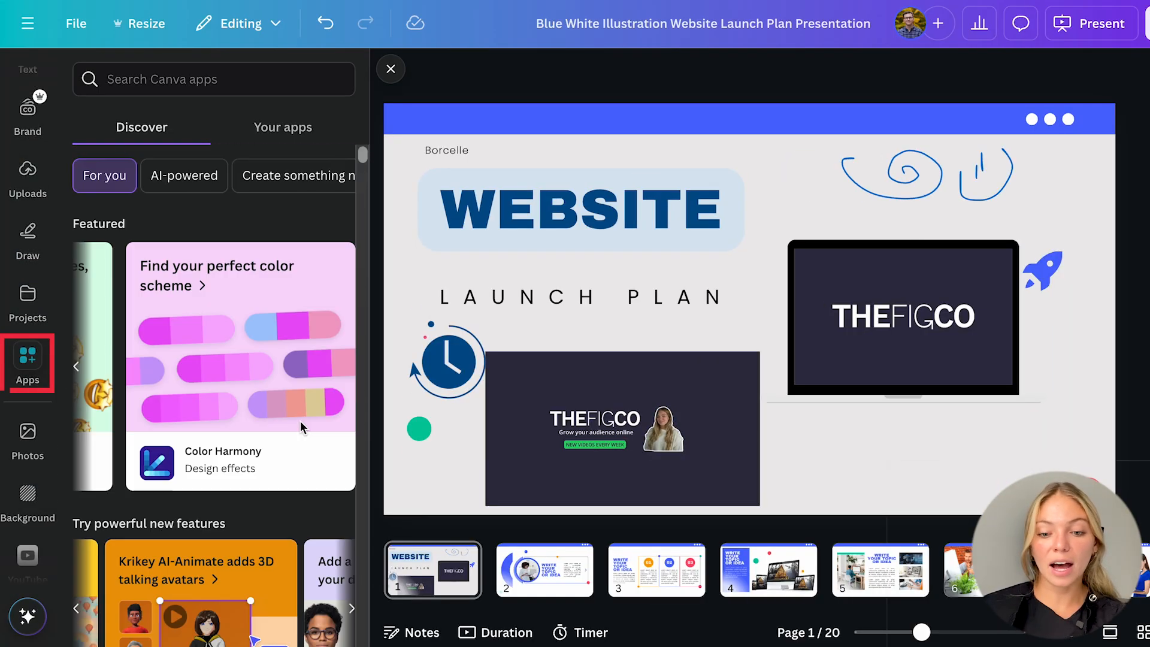
Launch the YouTube app from Your apps and browse the Discover listings
click(283, 127)
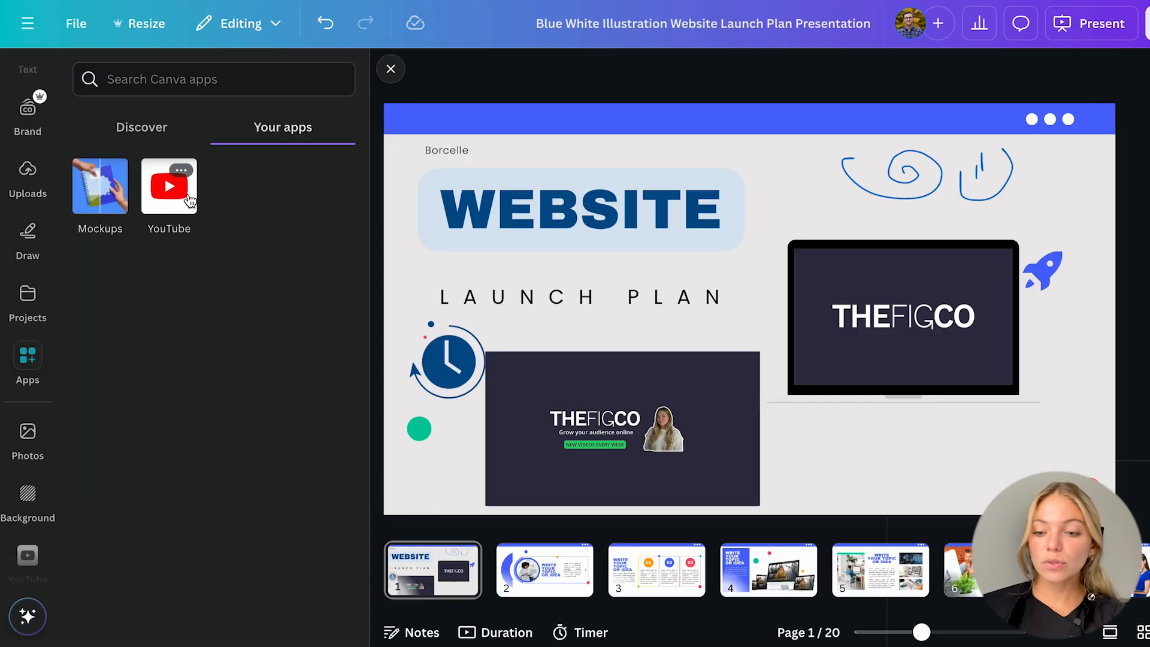
click(169, 184)
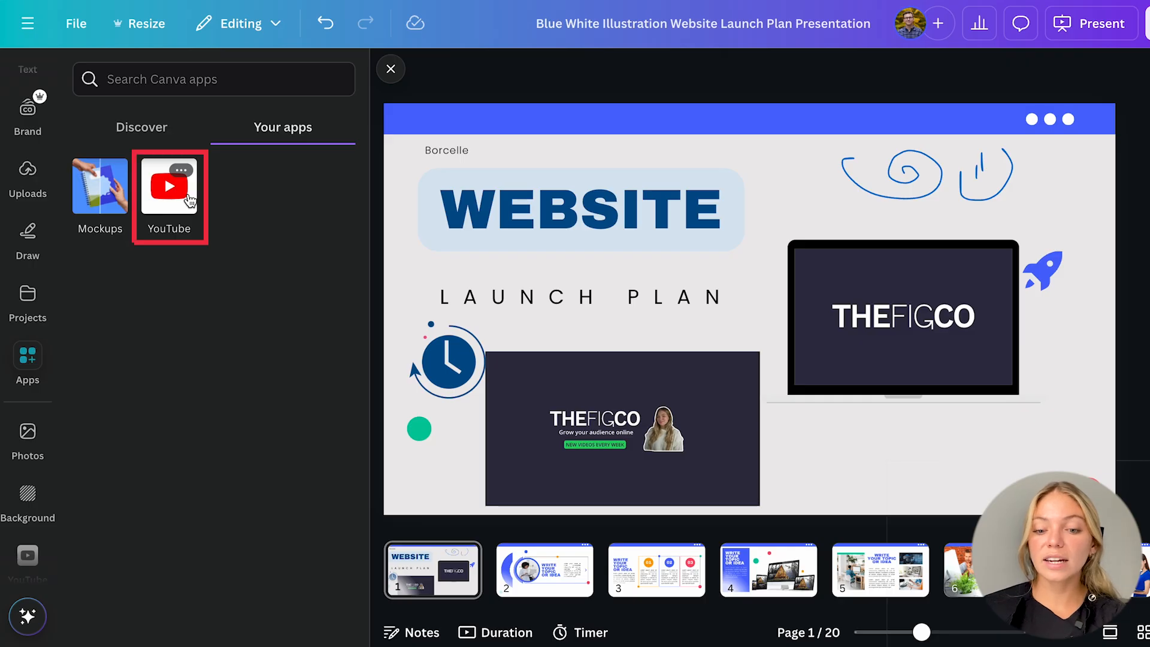
click(169, 185)
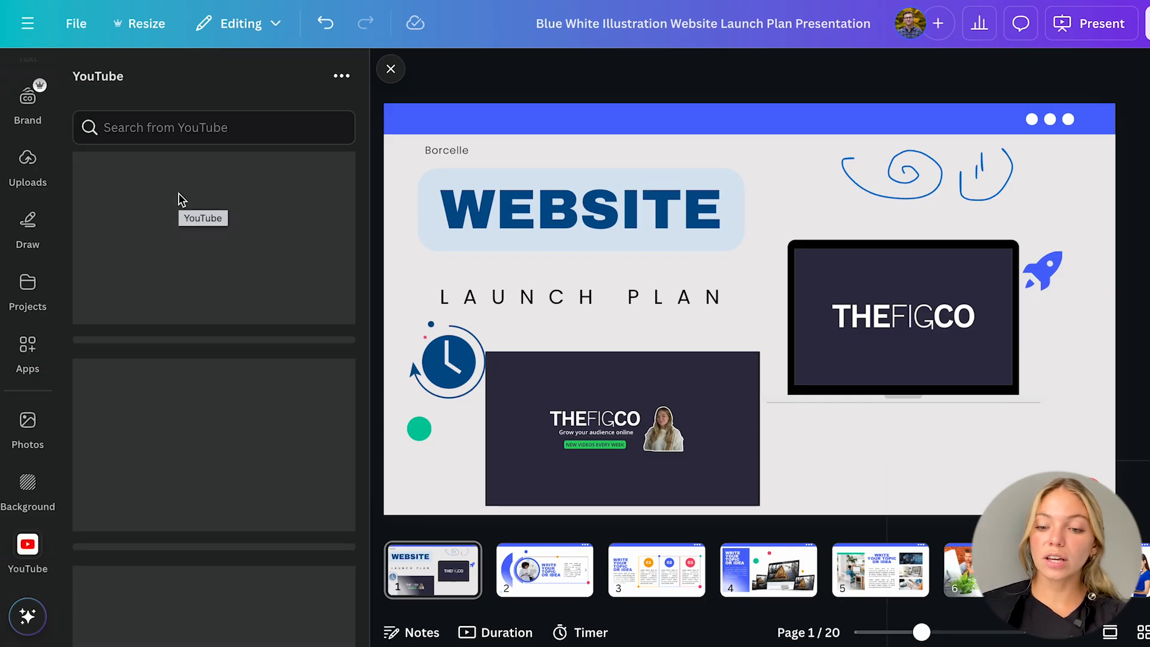
click(214, 127)
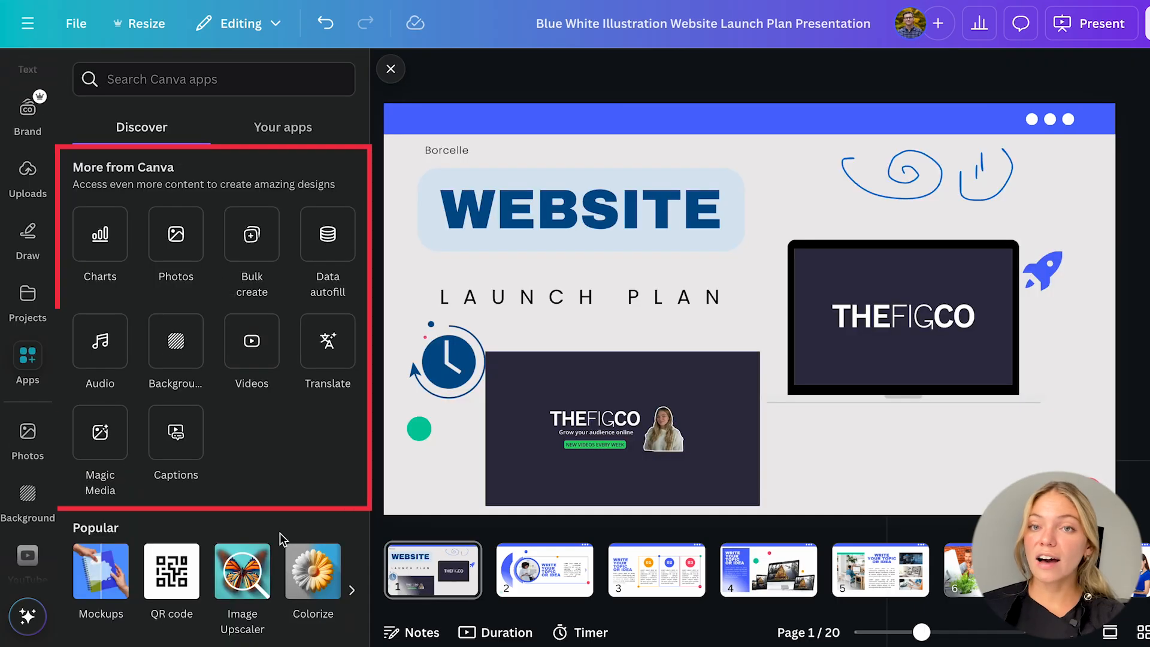
mouse_move(298, 516)
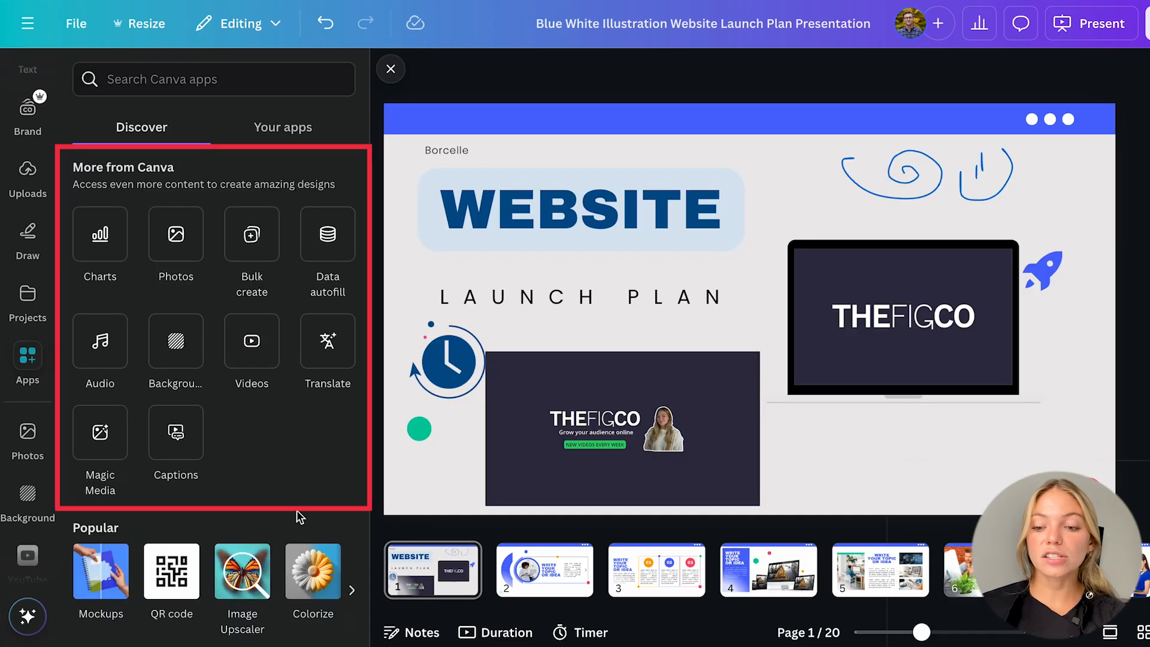
Browse saved Projects, then return to YouTube to search a youtu.be video link
click(28, 305)
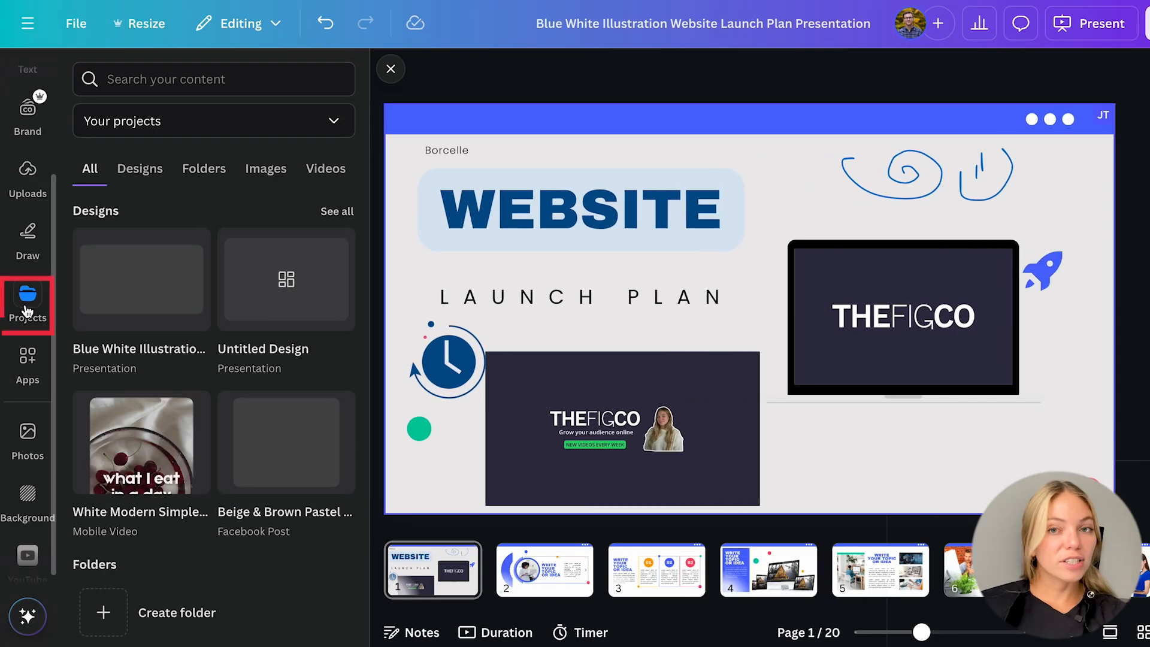
scroll(down, 3)
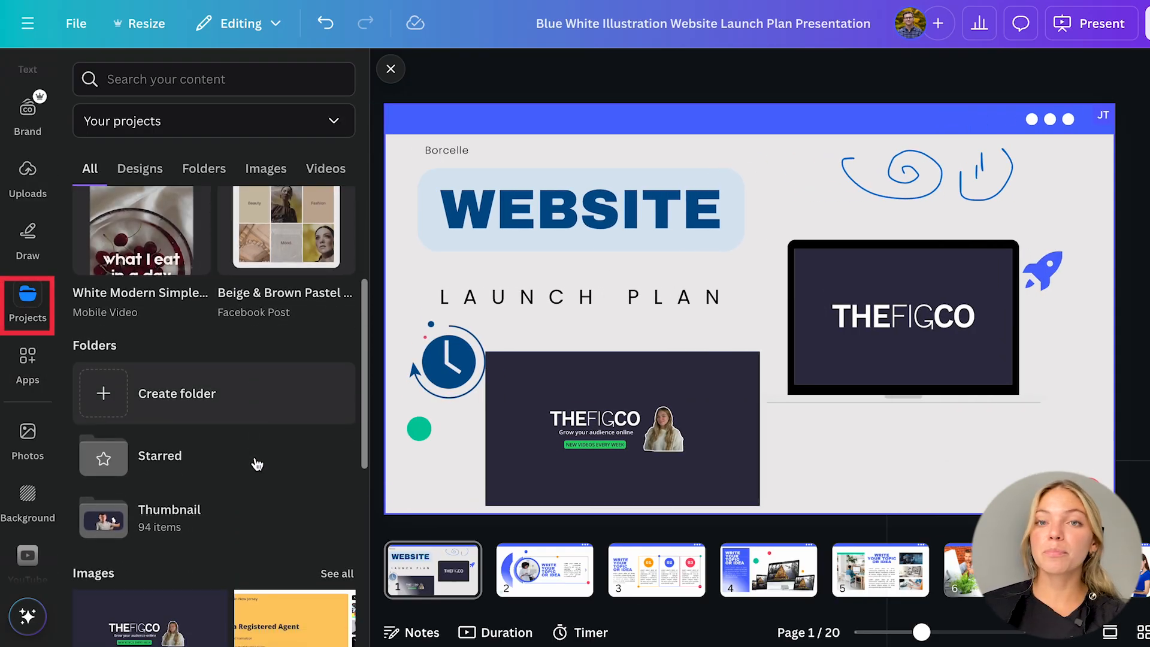
click(545, 571)
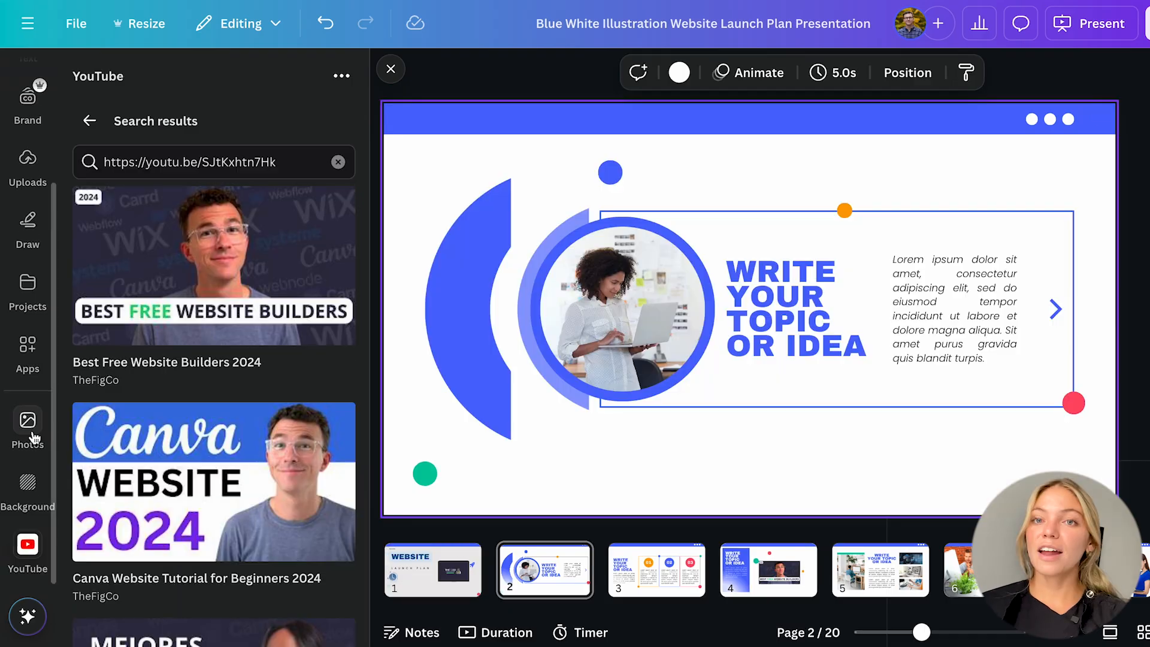
Apply the light blue gradient swatch from Gradients as slide 2's background
click(28, 429)
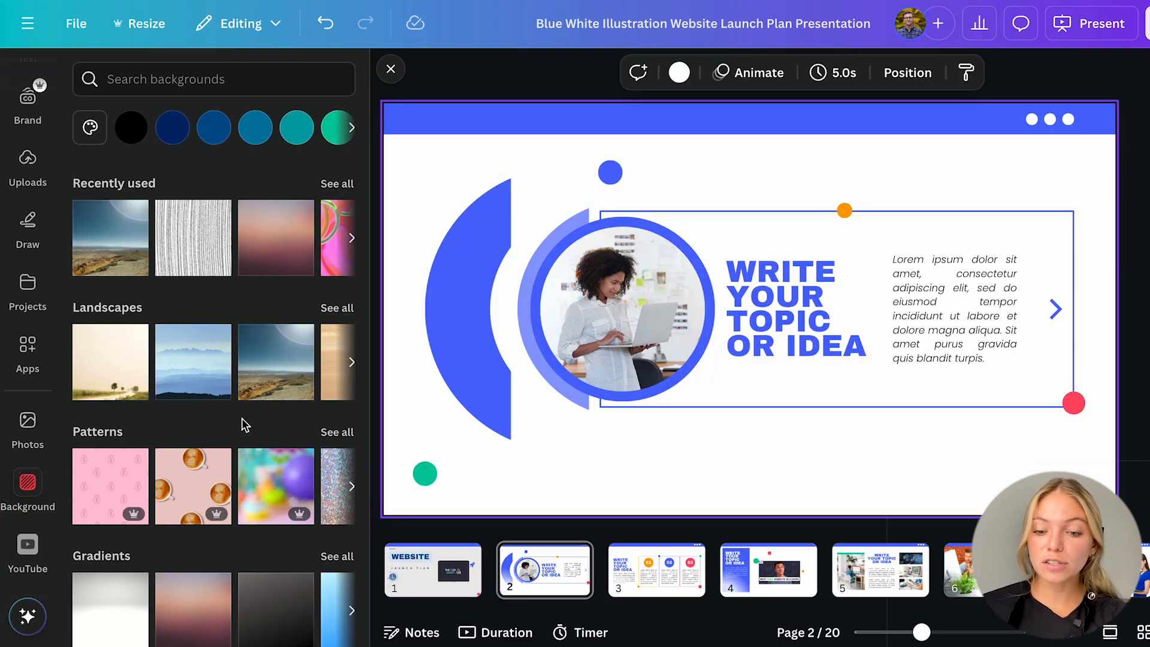
scroll(down, 3)
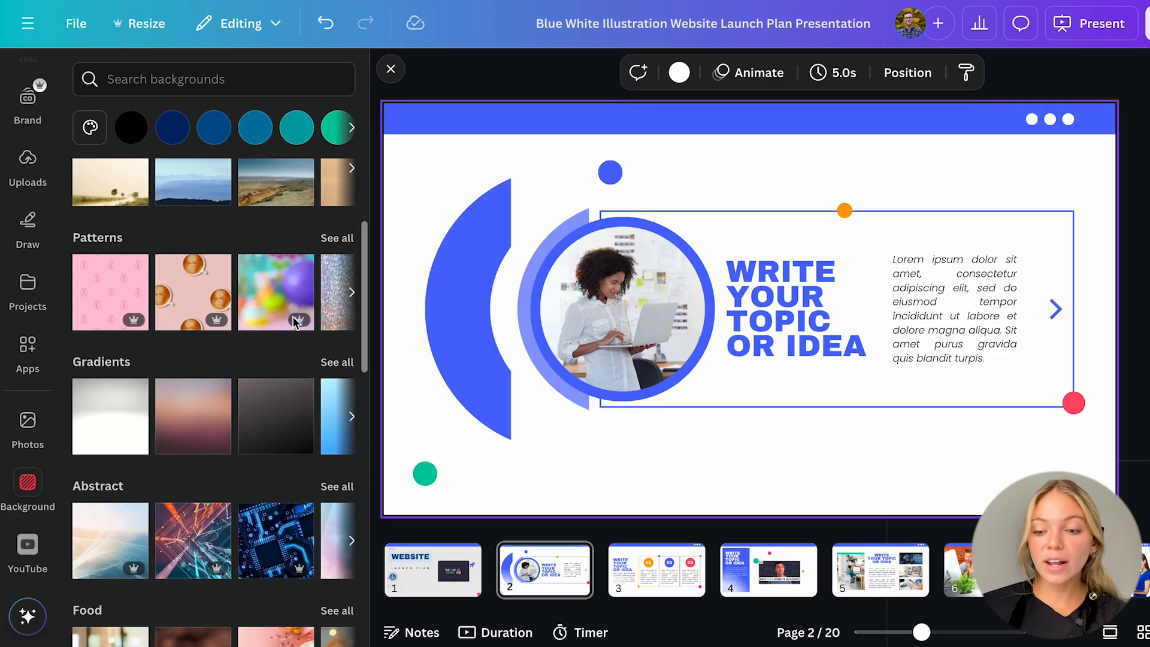
scroll(down, 3)
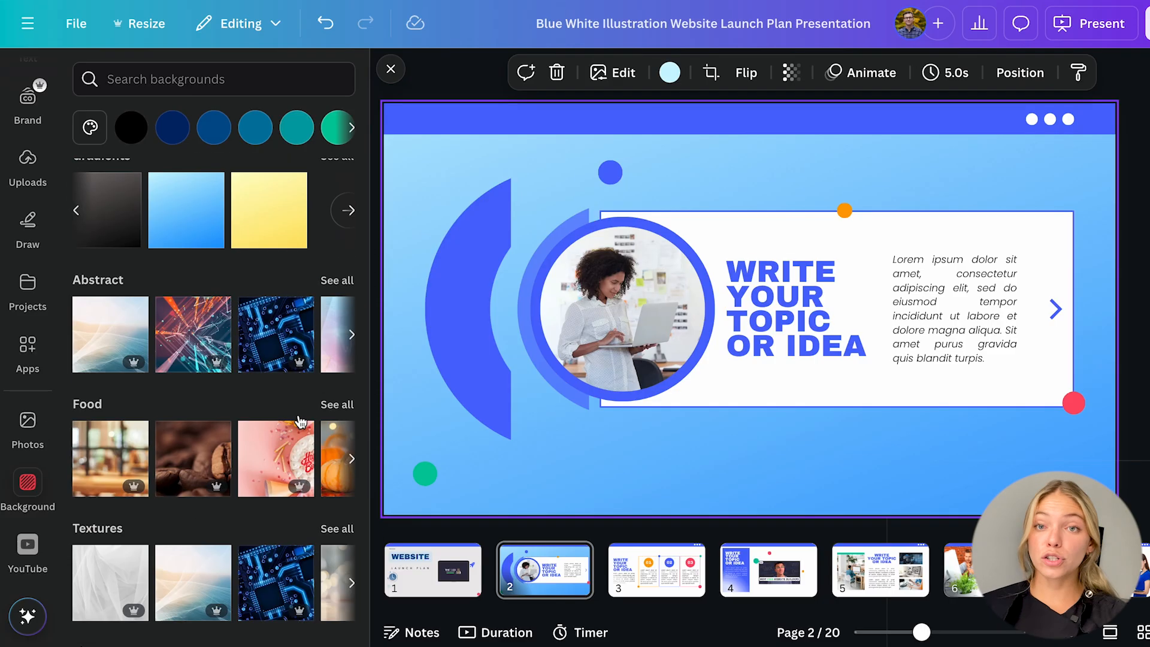
click(668, 73)
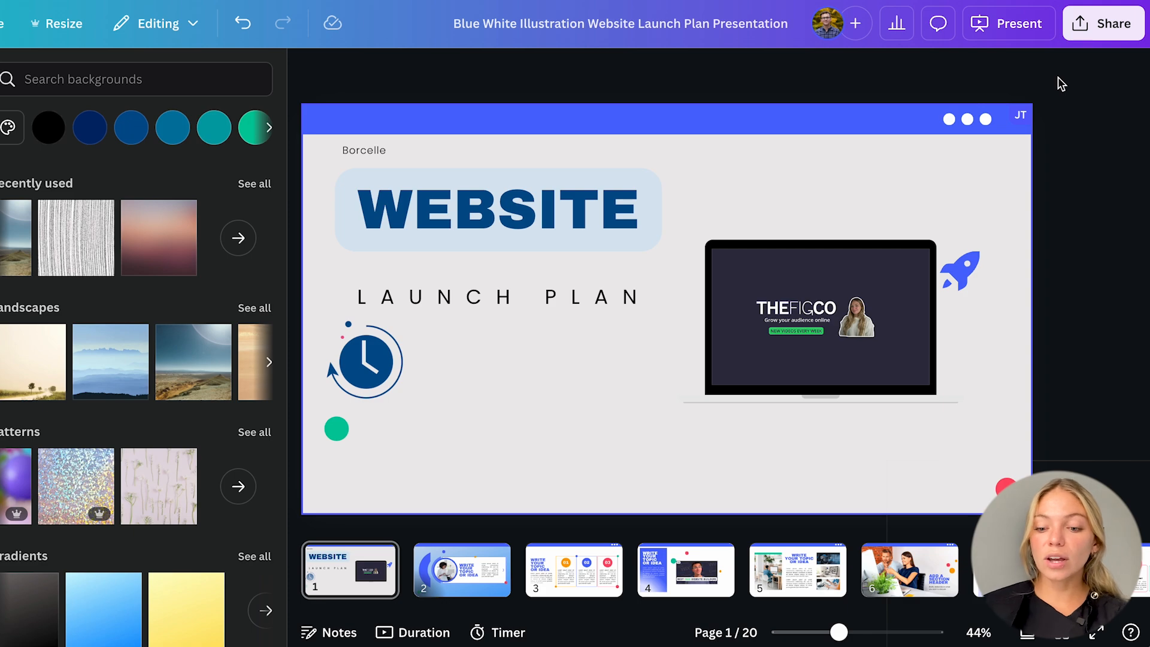
Download all 20 pages as a PDF Standard via Share > Download
click(1104, 23)
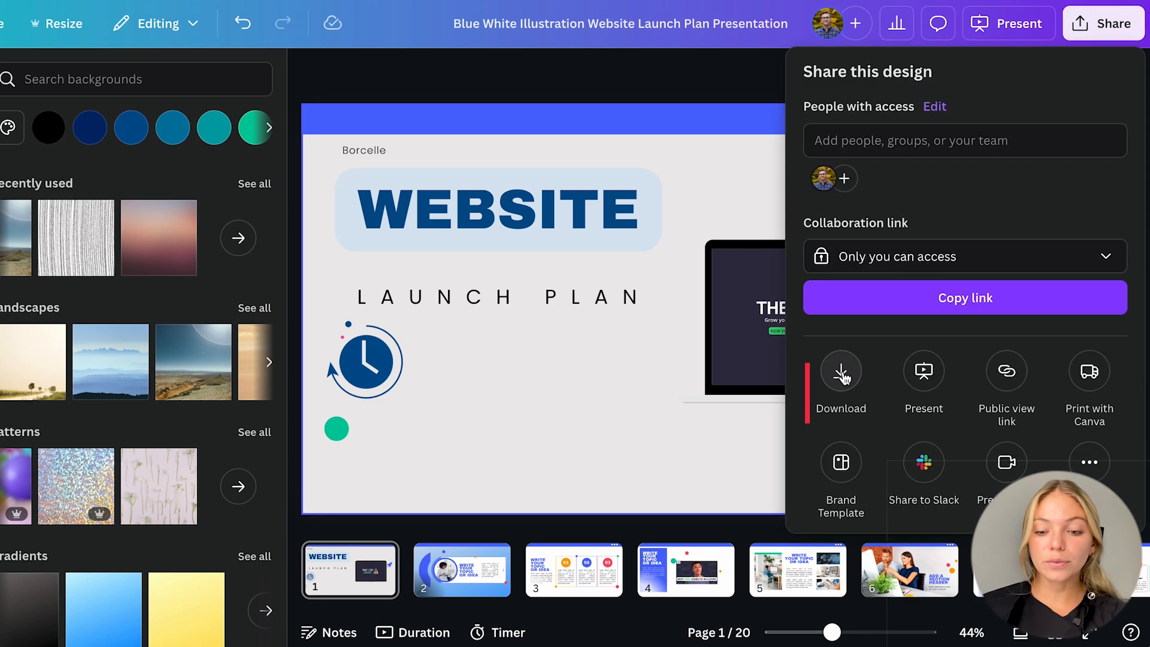
click(842, 371)
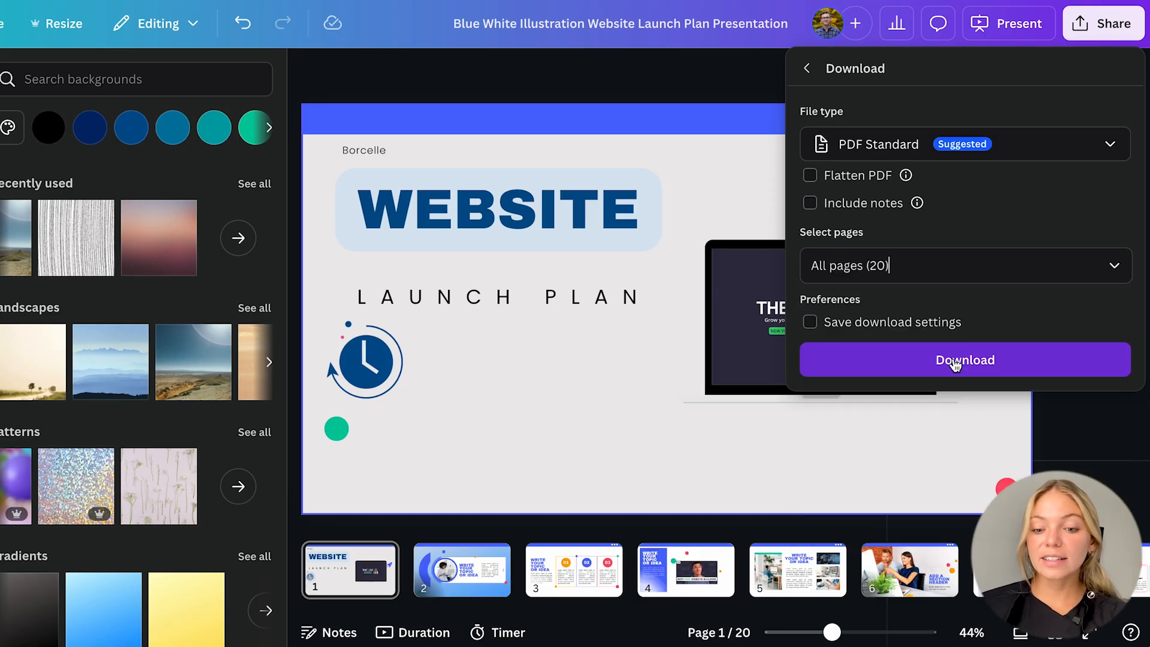
click(964, 360)
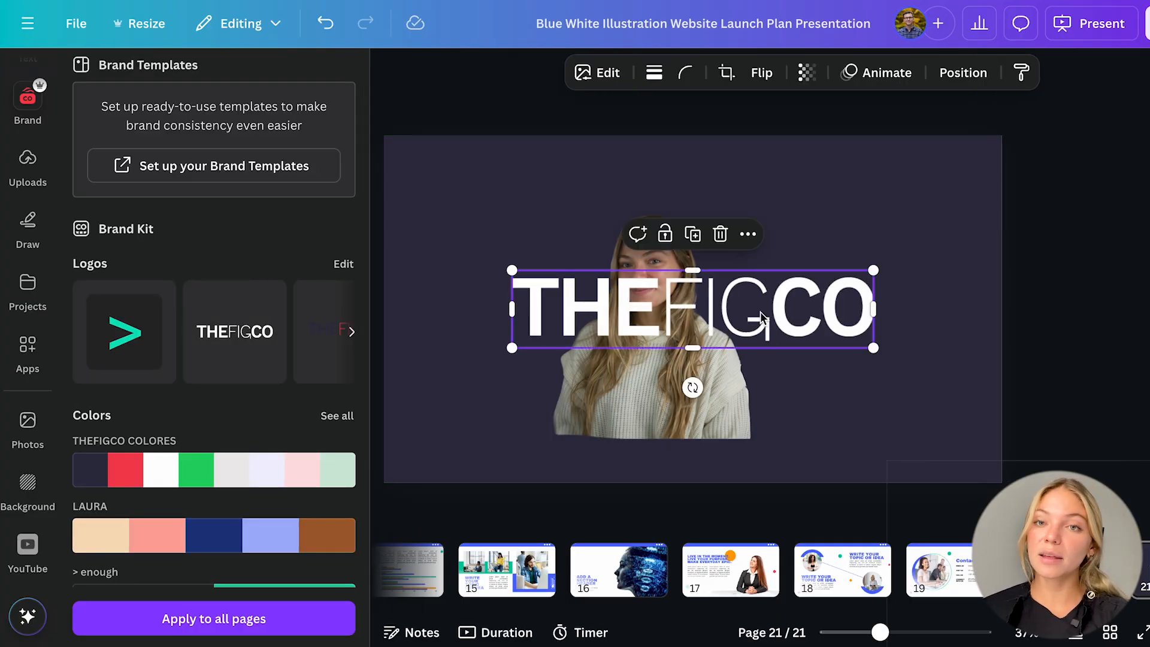
Run BG Remover on the page 21 portrait so only the woman remains, browsing Effects after
click(606, 74)
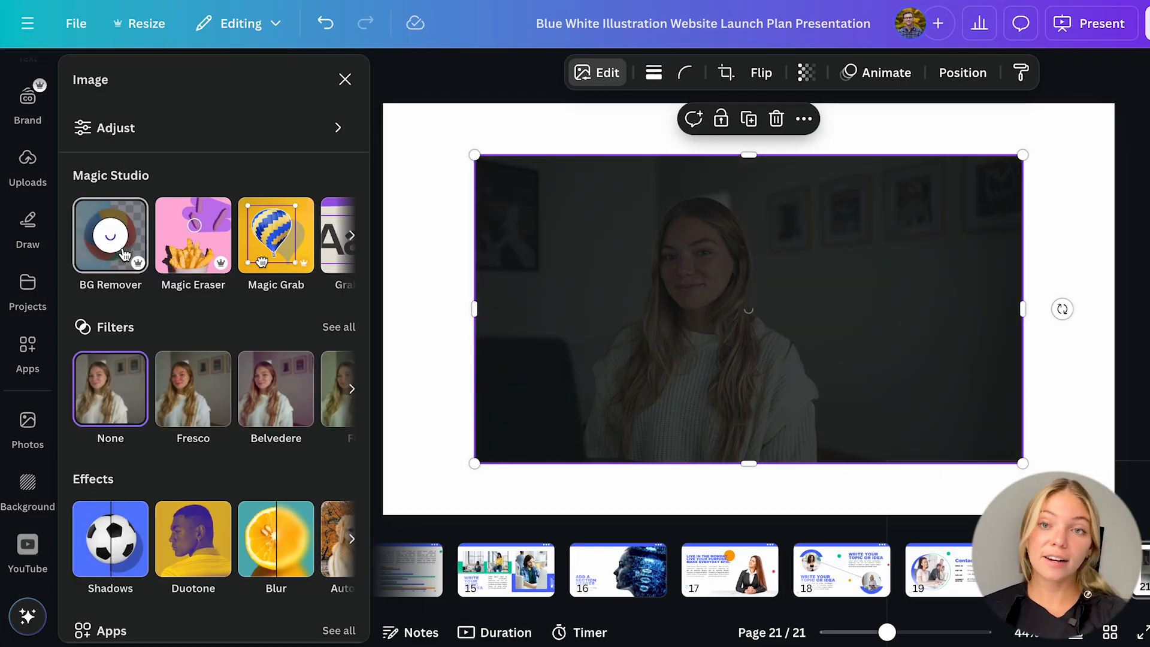
click(109, 235)
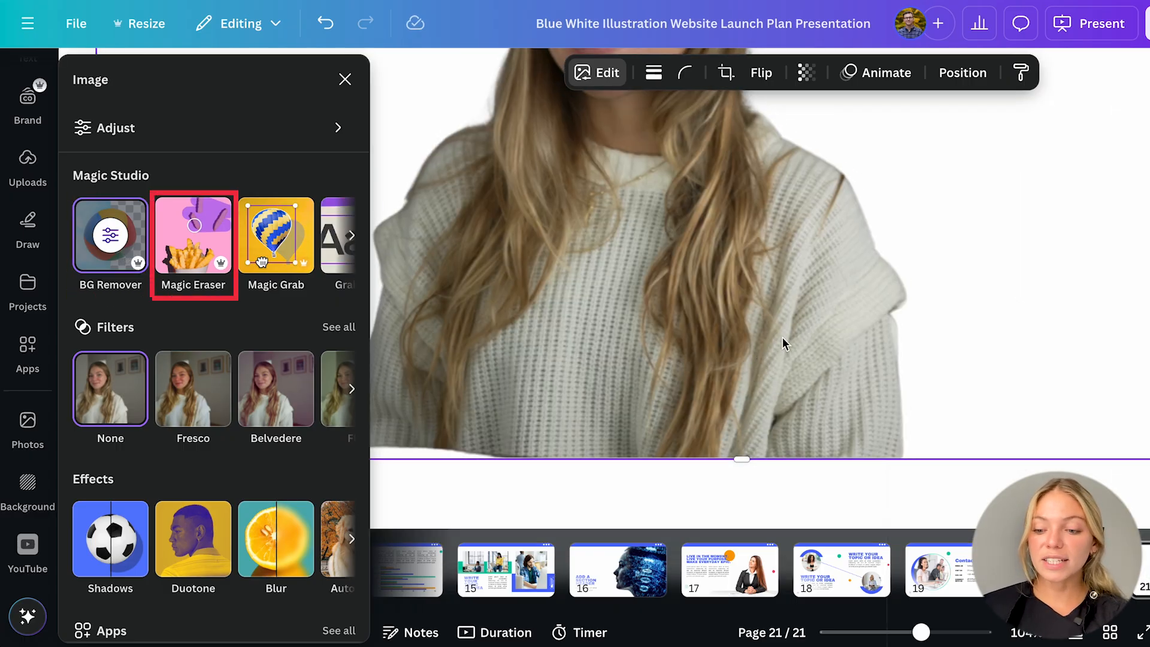
click(193, 235)
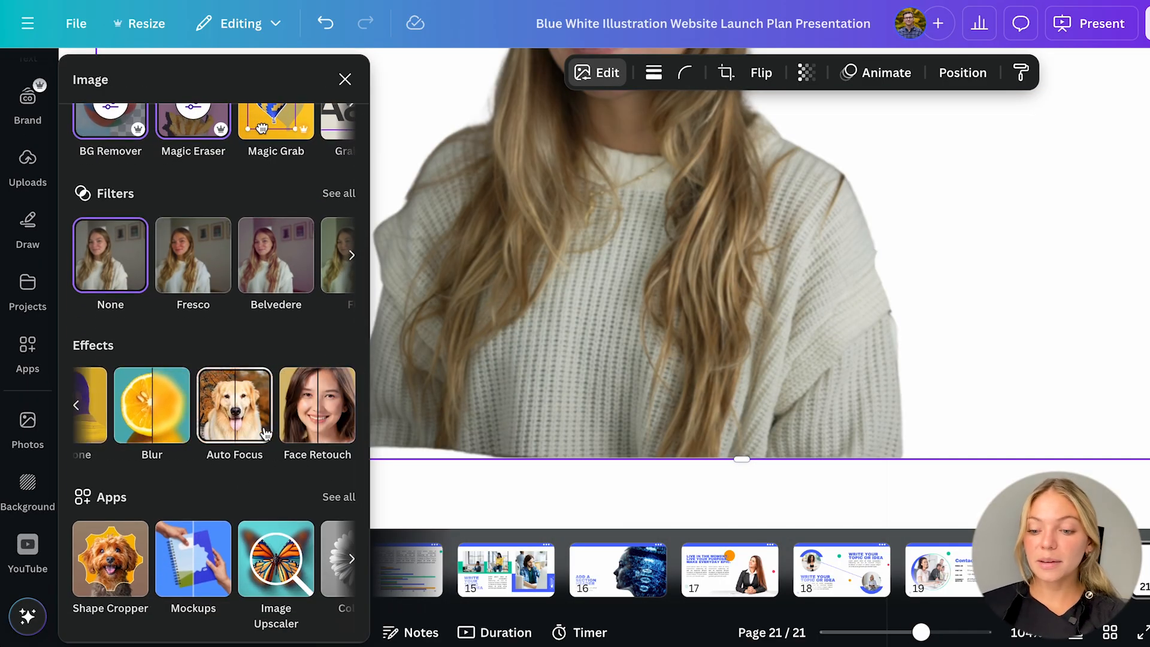
click(28, 97)
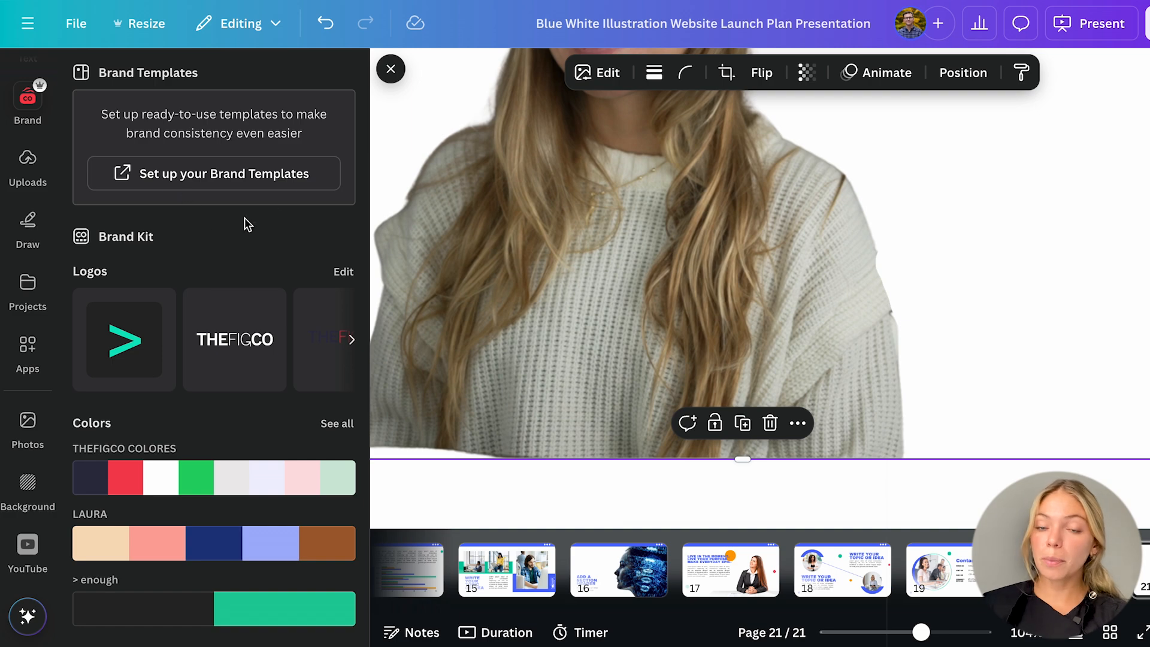
scroll(down, 3)
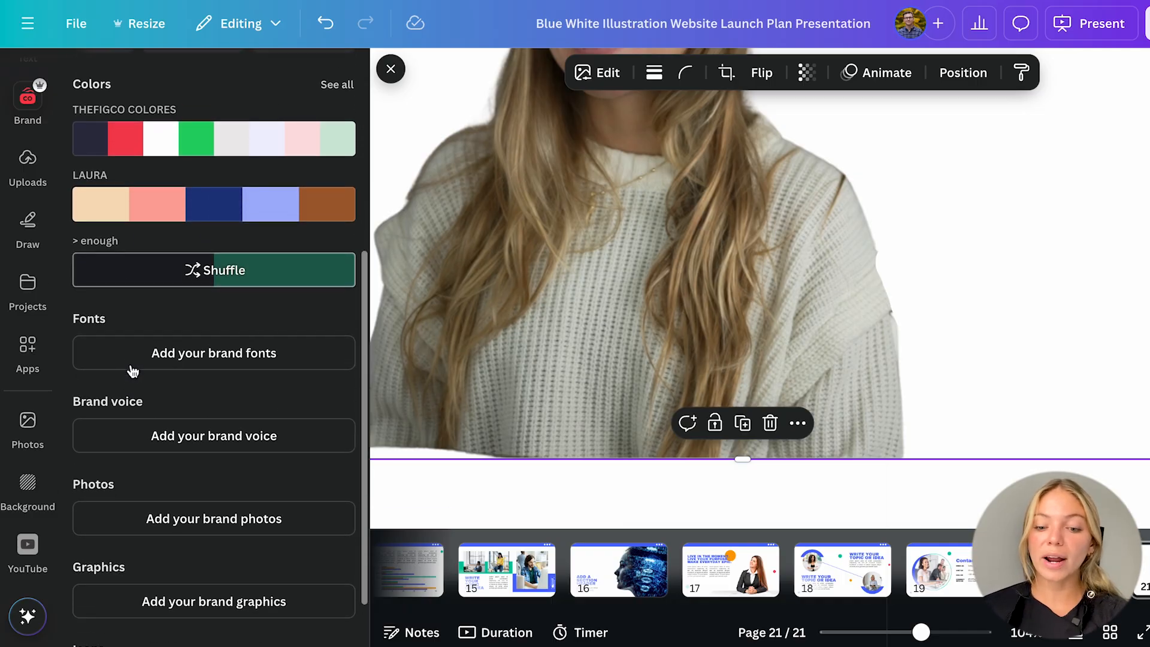
scroll(down, 3)
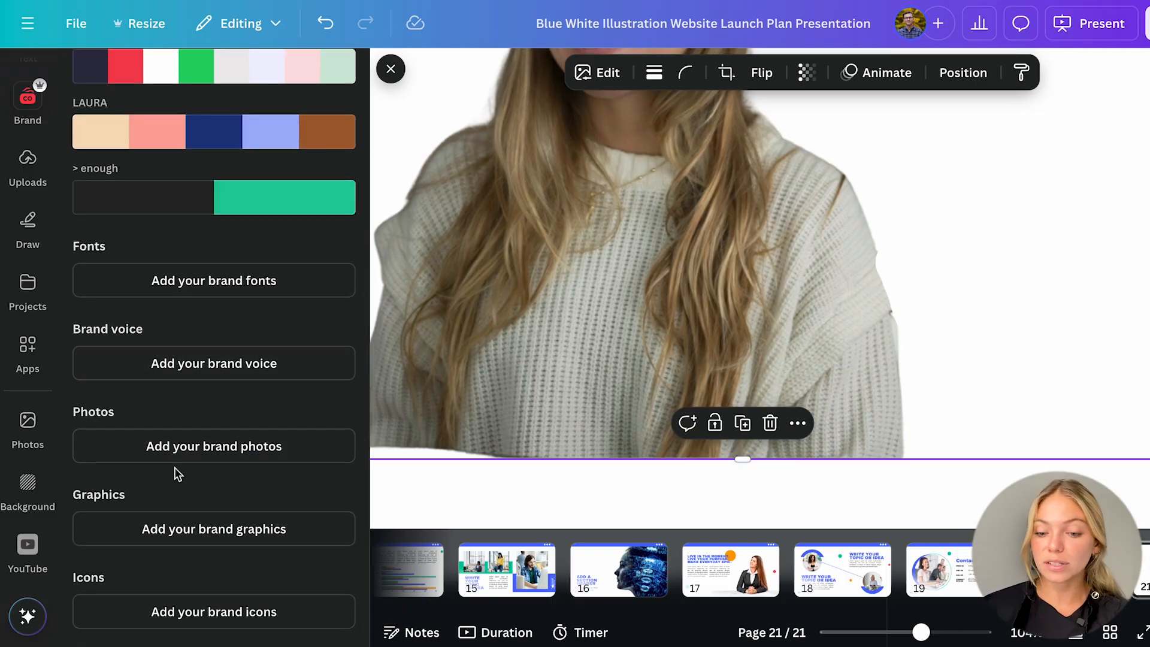
mouse_move(196, 425)
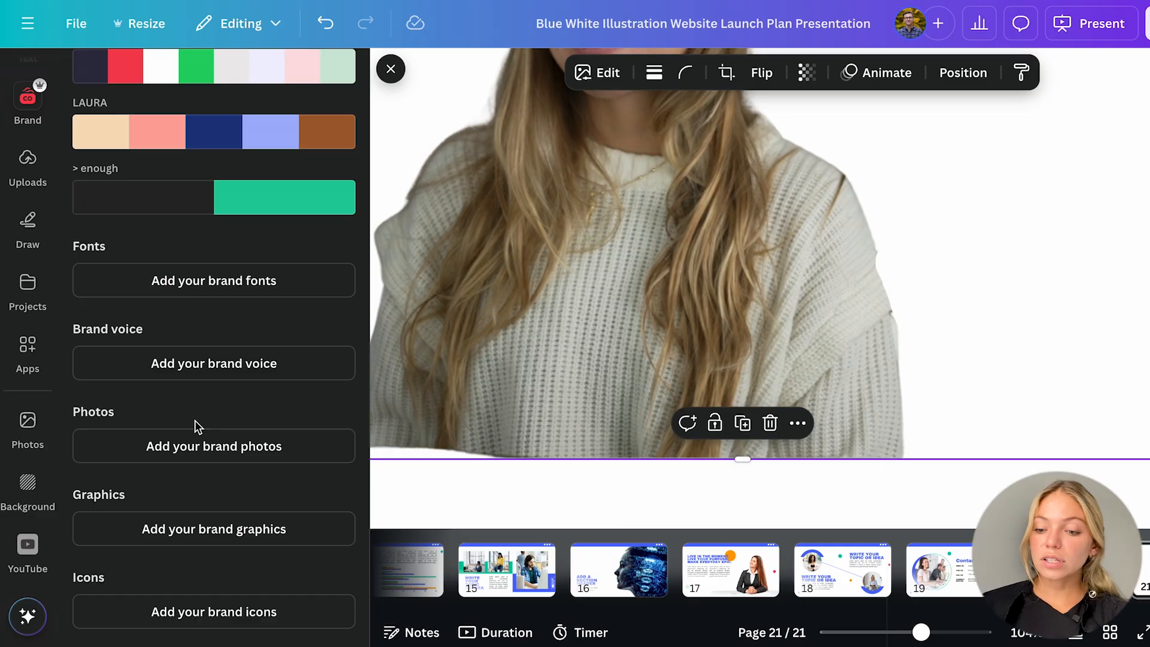